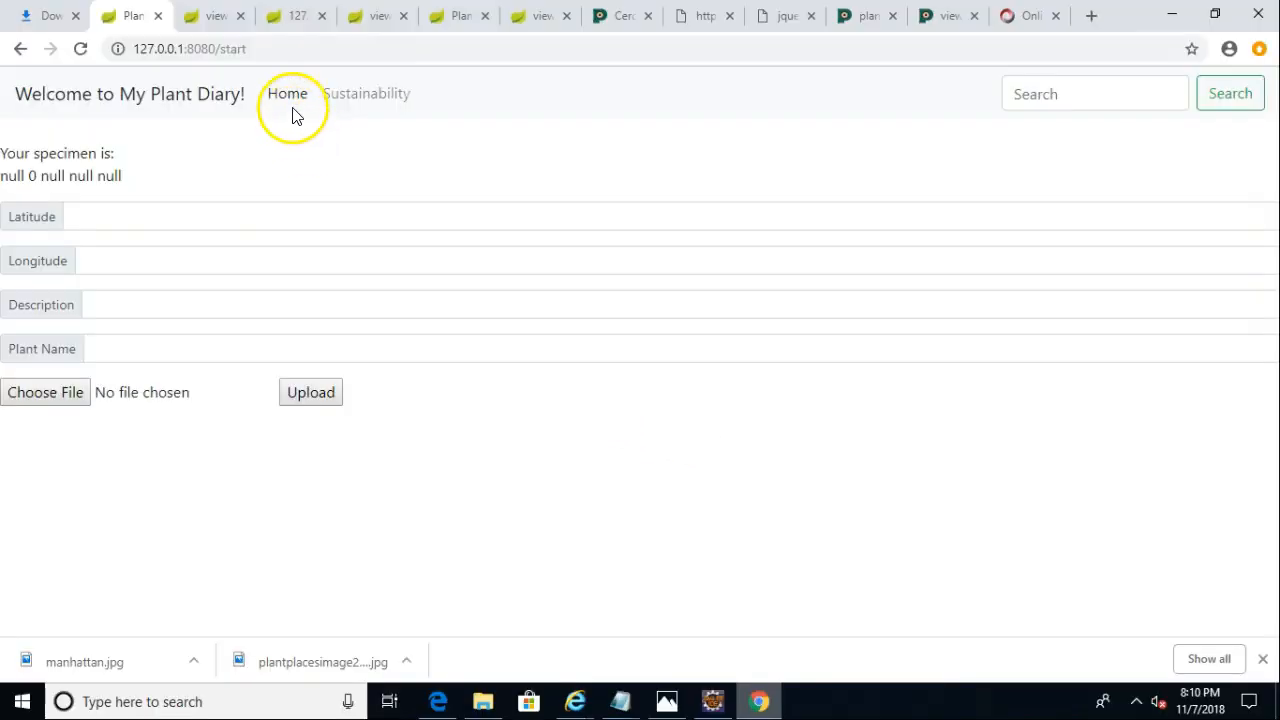
mouse_move(1024, 108)
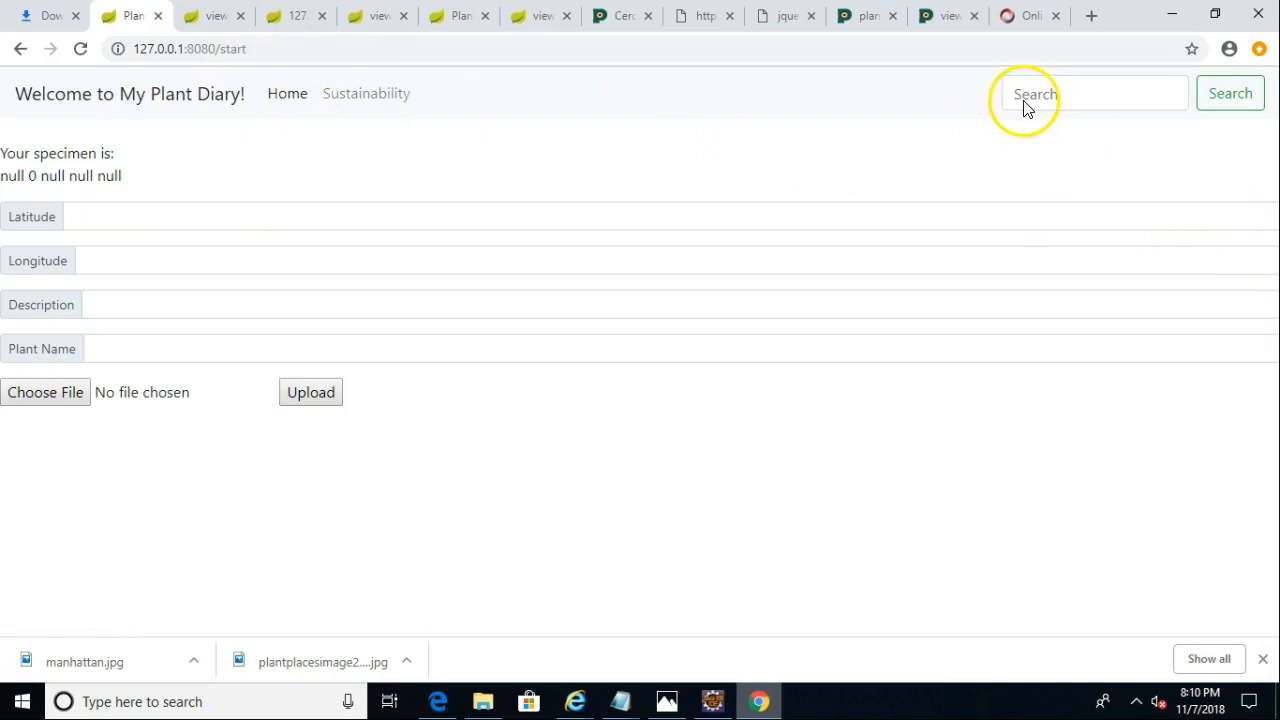
Search Plant Diary for Eastern Redbud and get the two matching plants.
text(Ea)
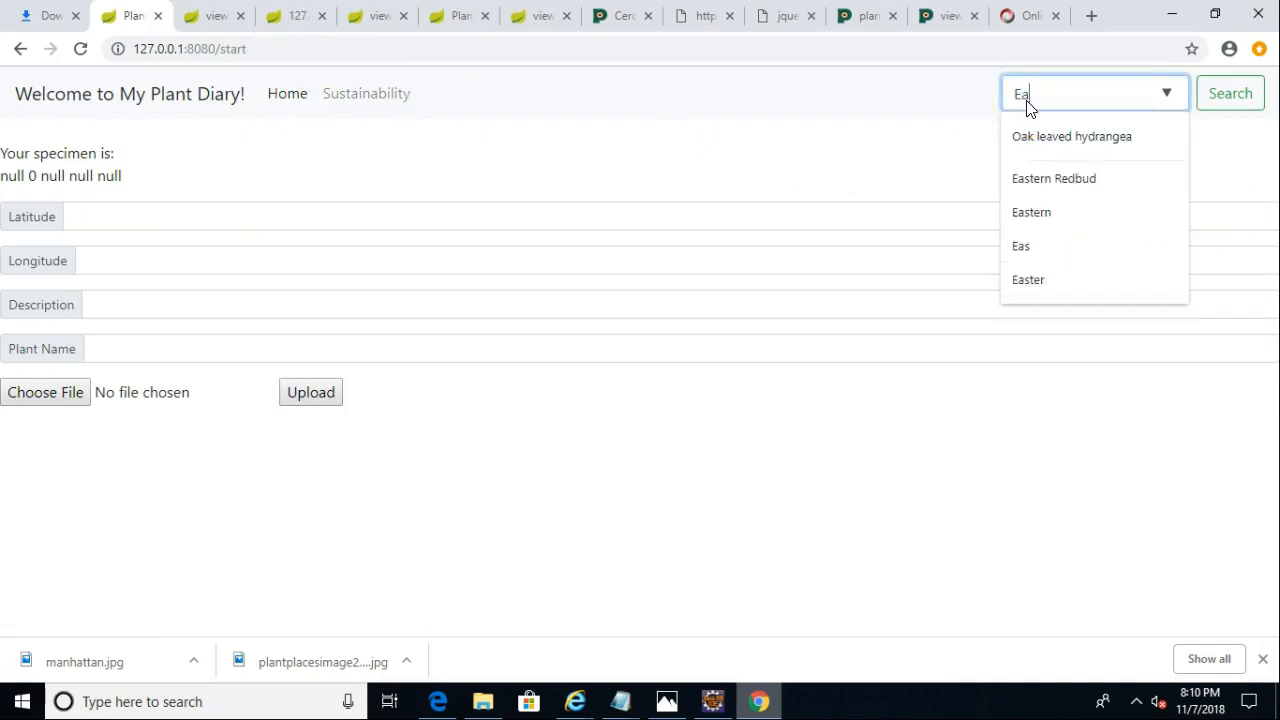
click(1052, 178)
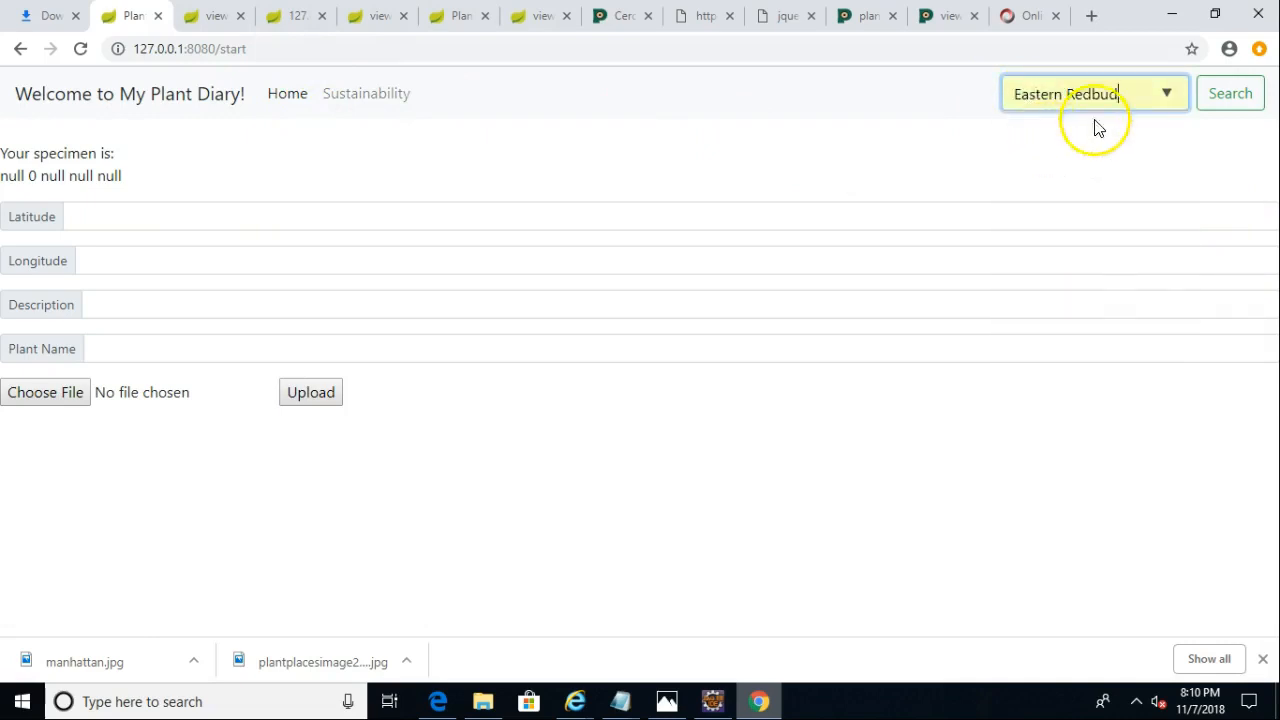
click(1230, 94)
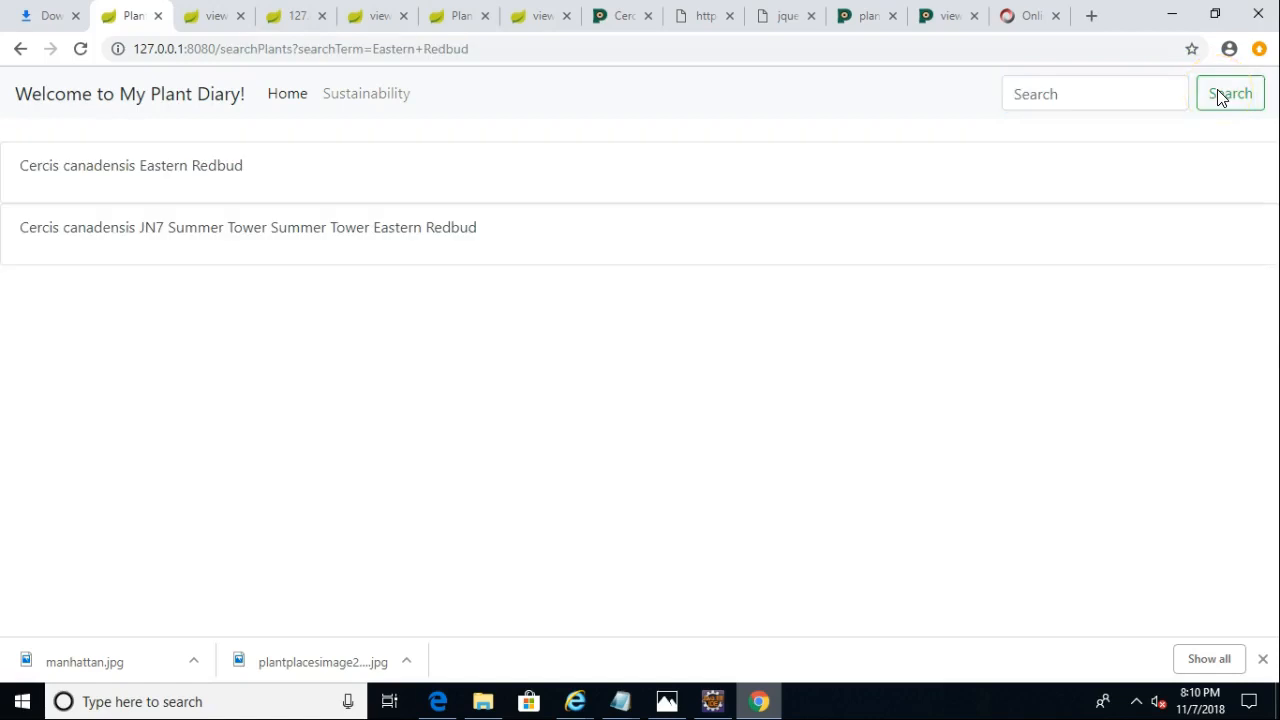
mouse_move(220, 196)
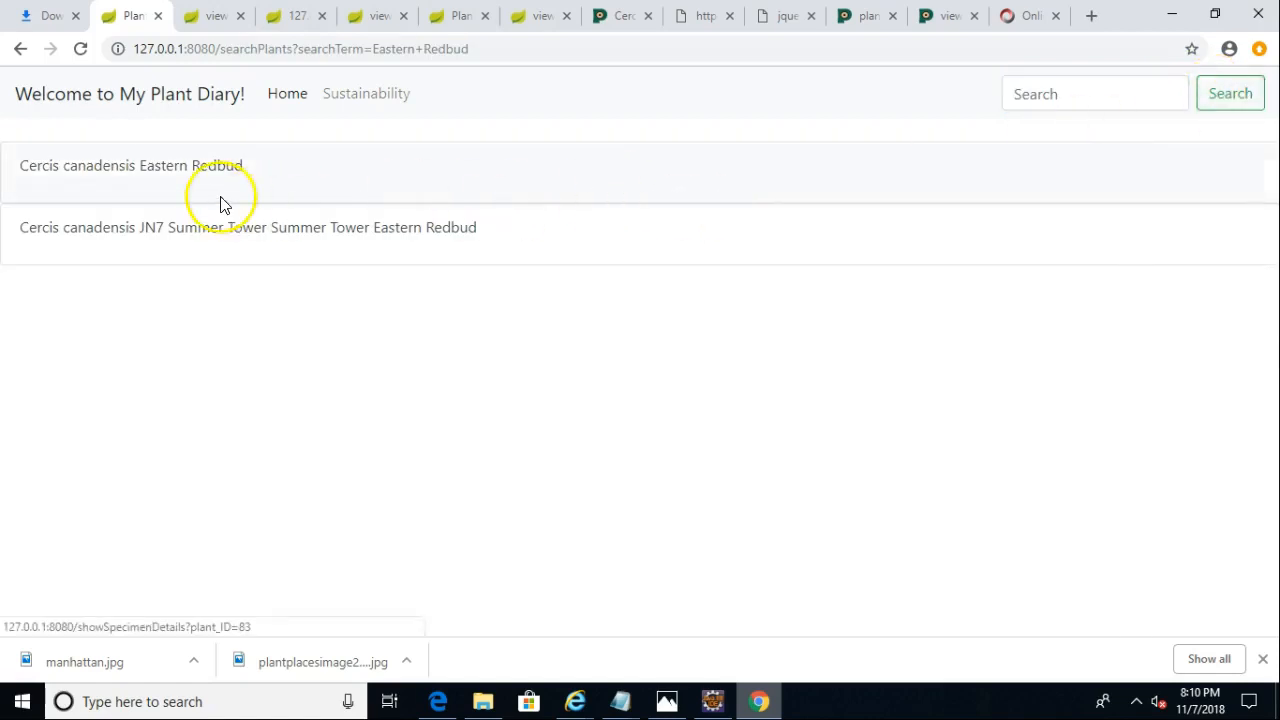
Open the Cercis canadensis Eastern Redbud result and view its specimen details page.
click(130, 164)
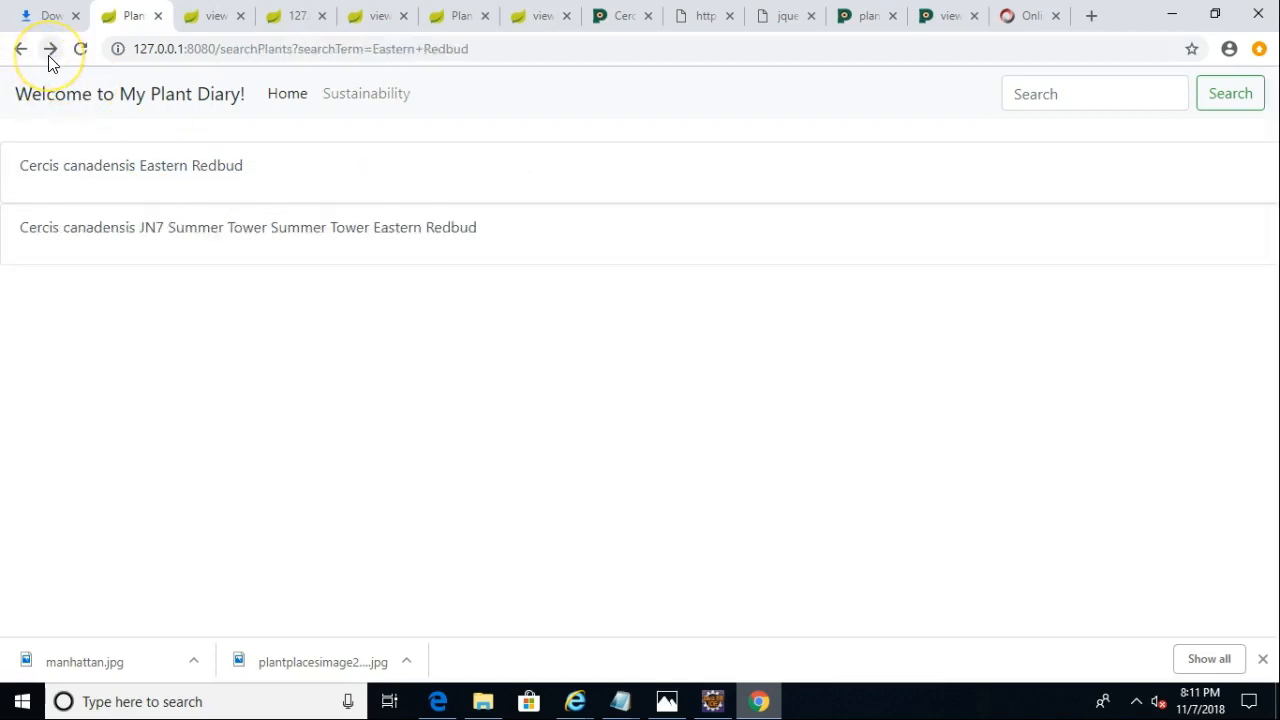
click(130, 166)
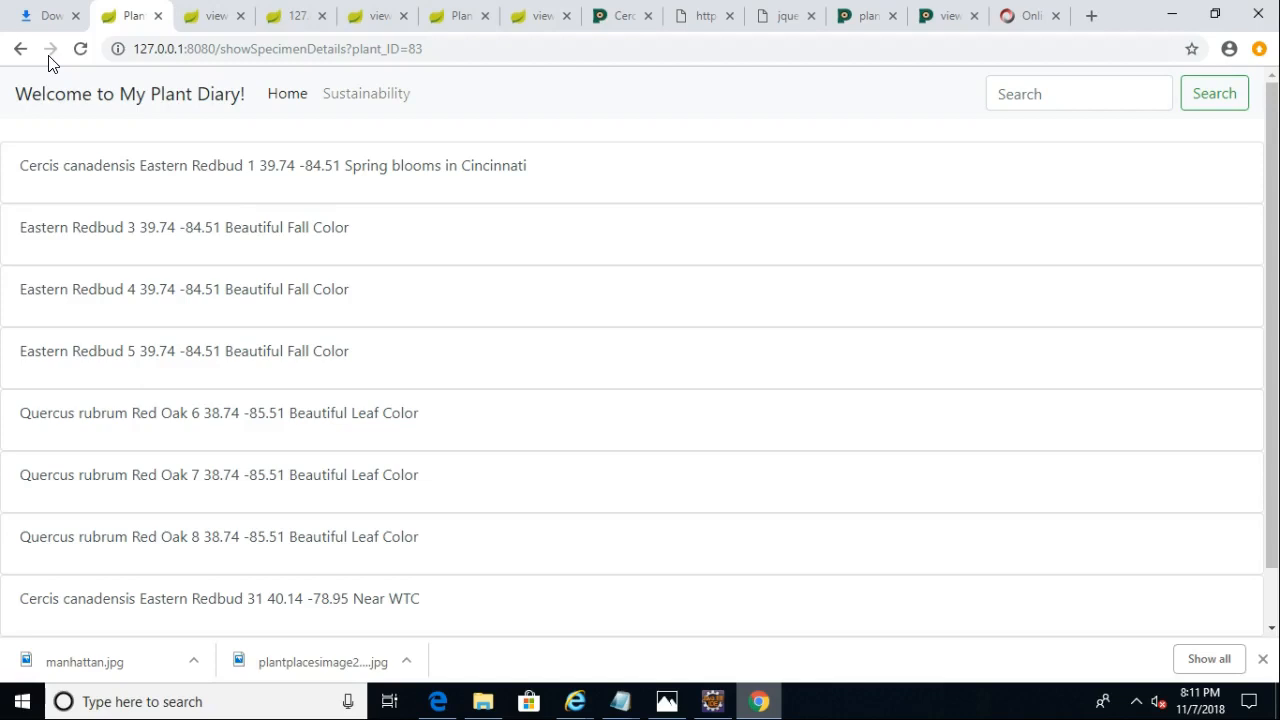
mouse_move(736, 424)
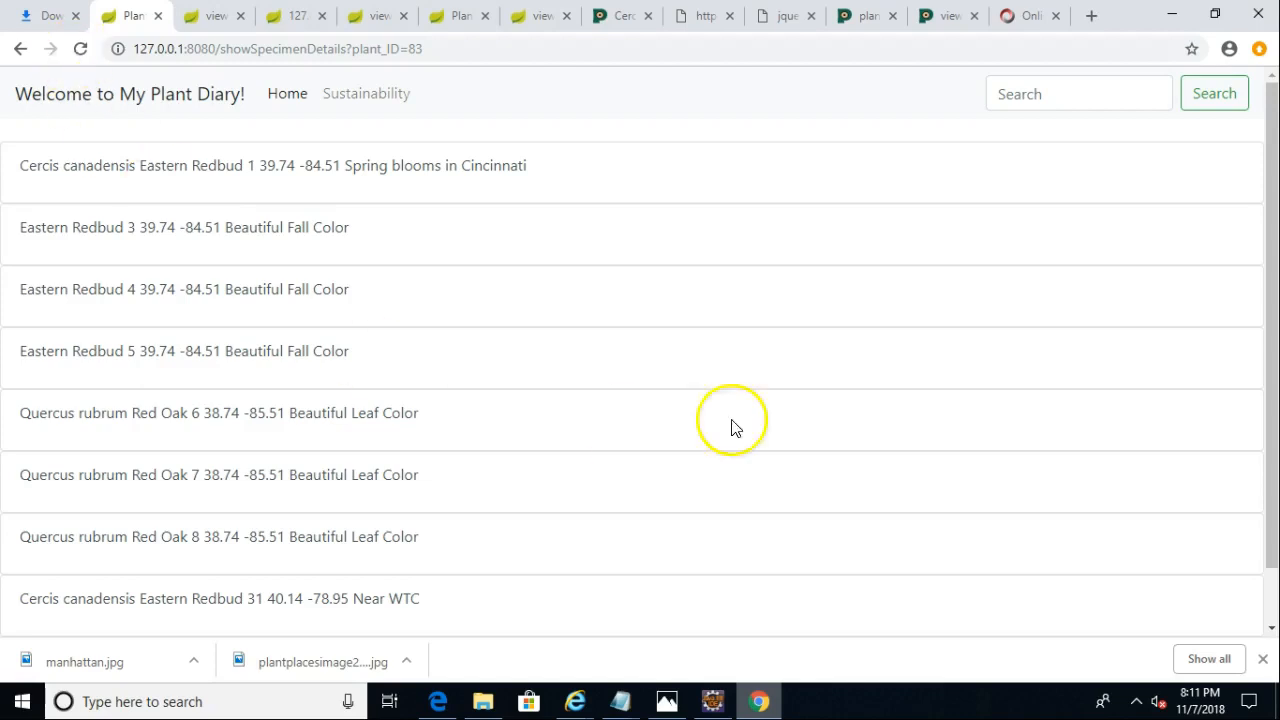
click(712, 702)
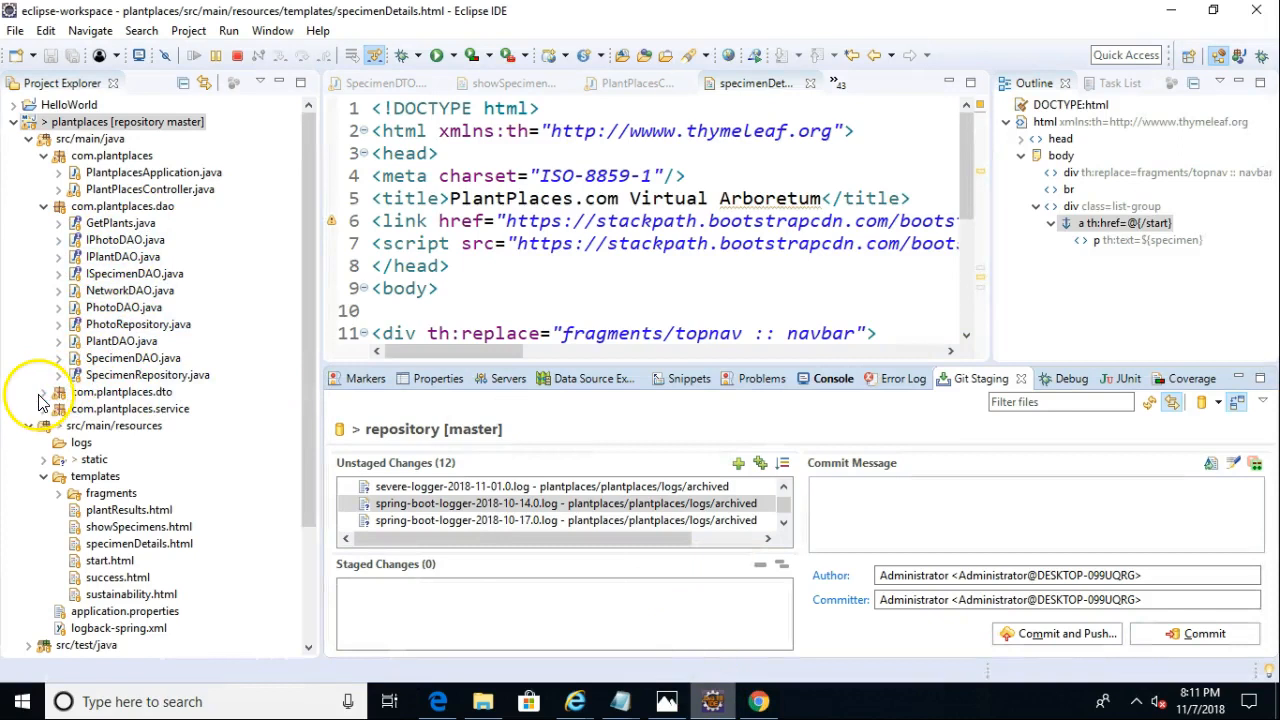
Open PhotoDTO.java from the com.plantplaces.dto package to review its specimen link.
click(44, 390)
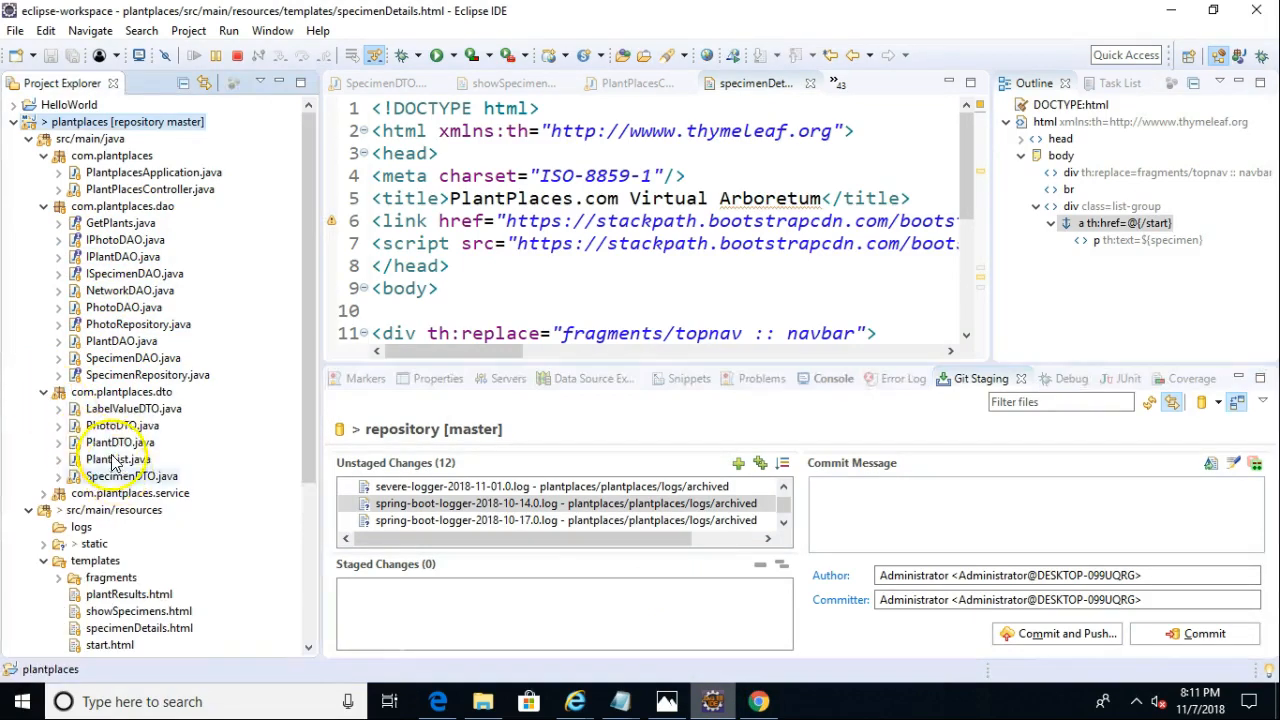
double_click(124, 424)
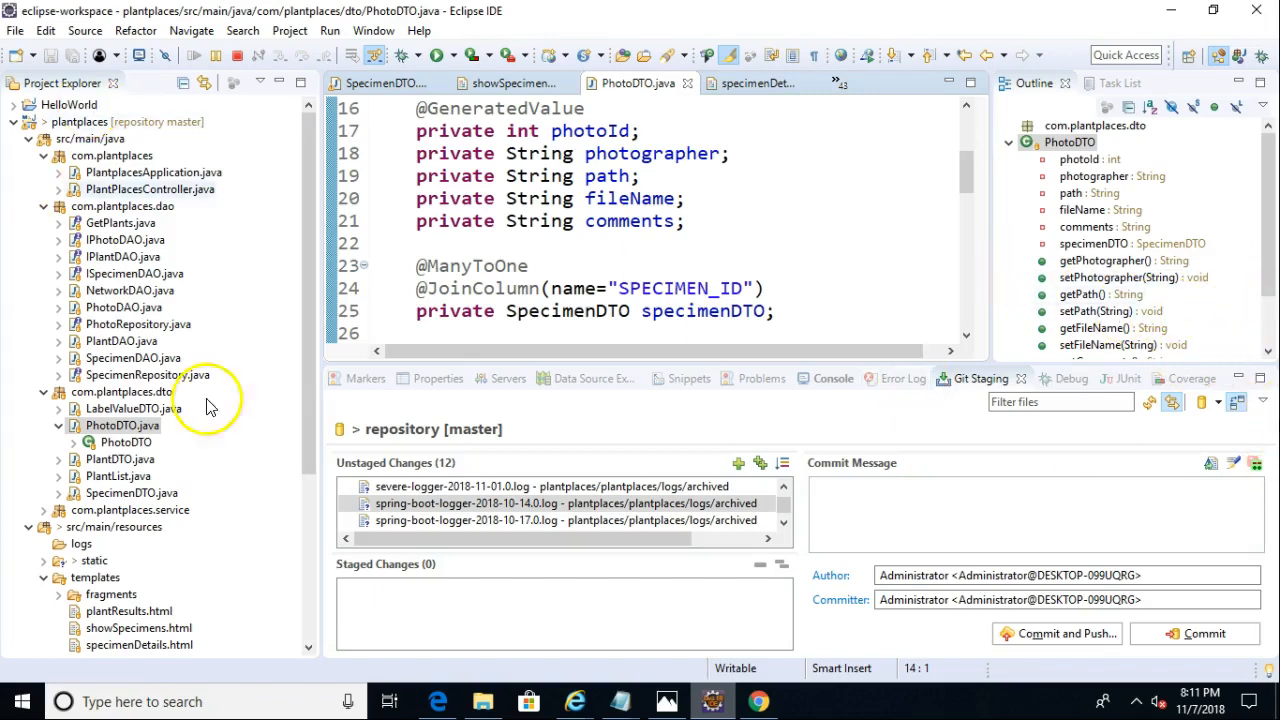
click(132, 492)
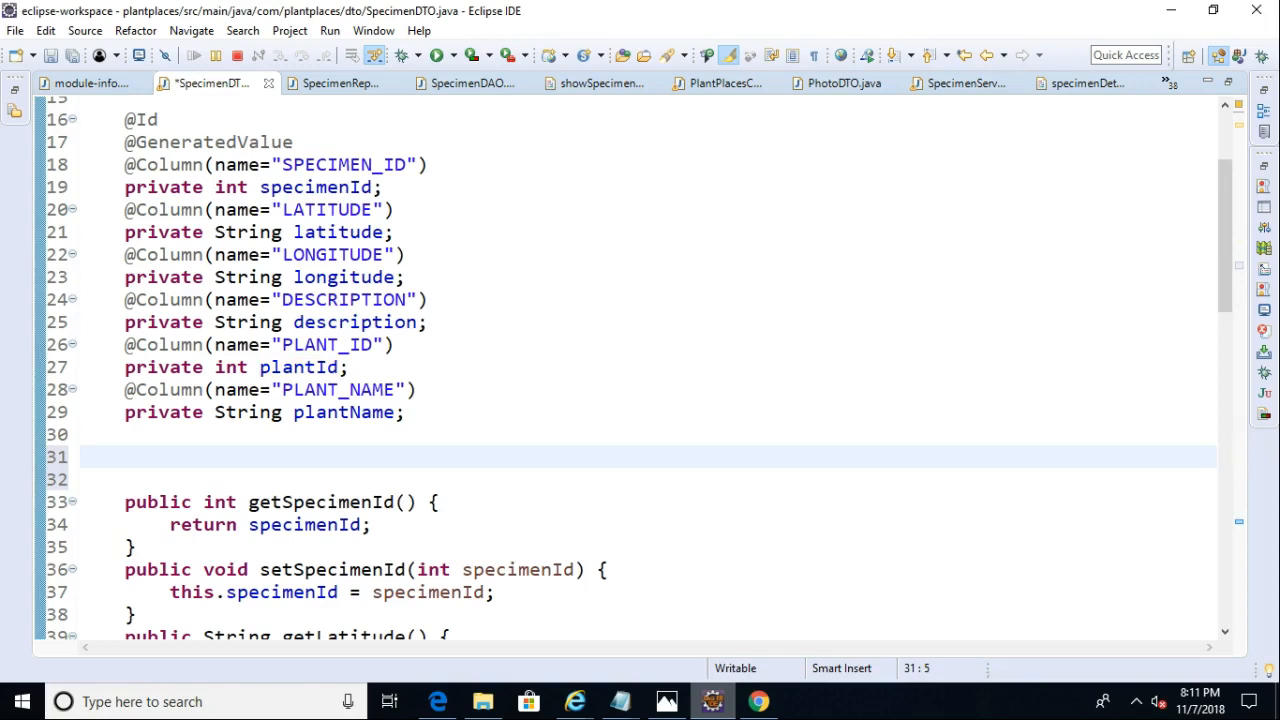
Add a private List<PhotoDTO> photos field to SpecimenDTO below plantName.
text(private)
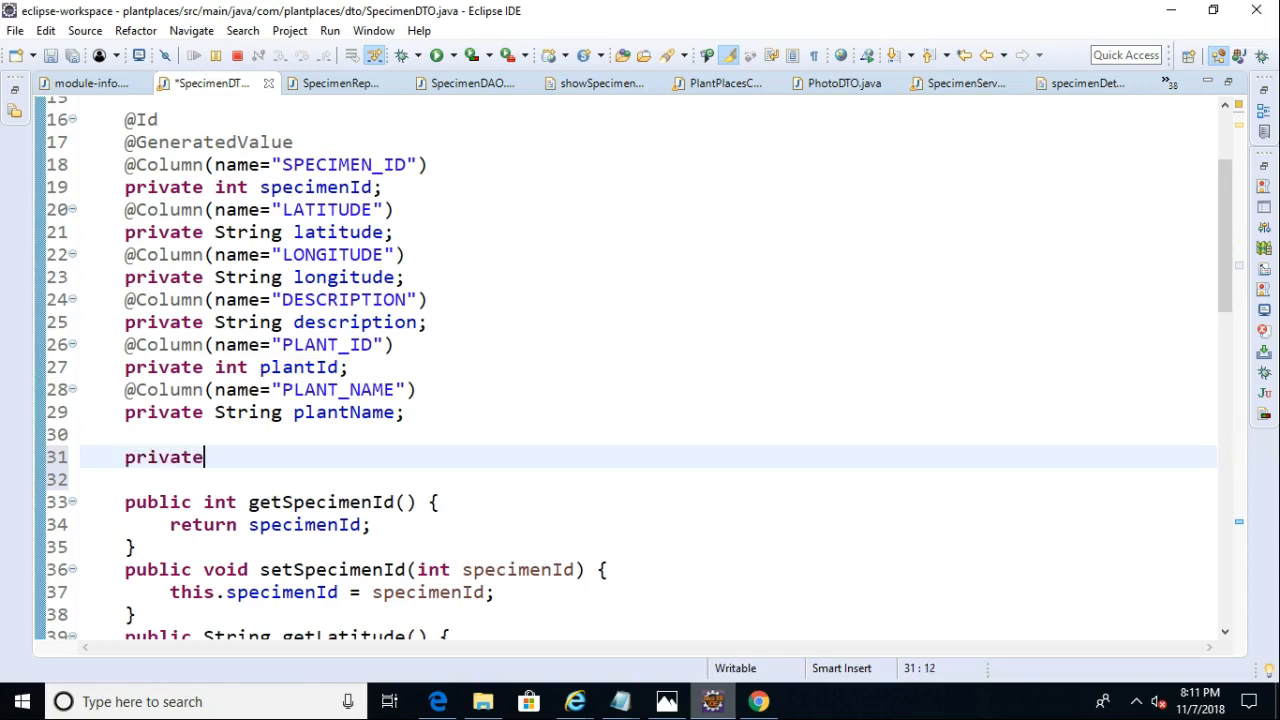
text(List<PhotoDTO> photos;)
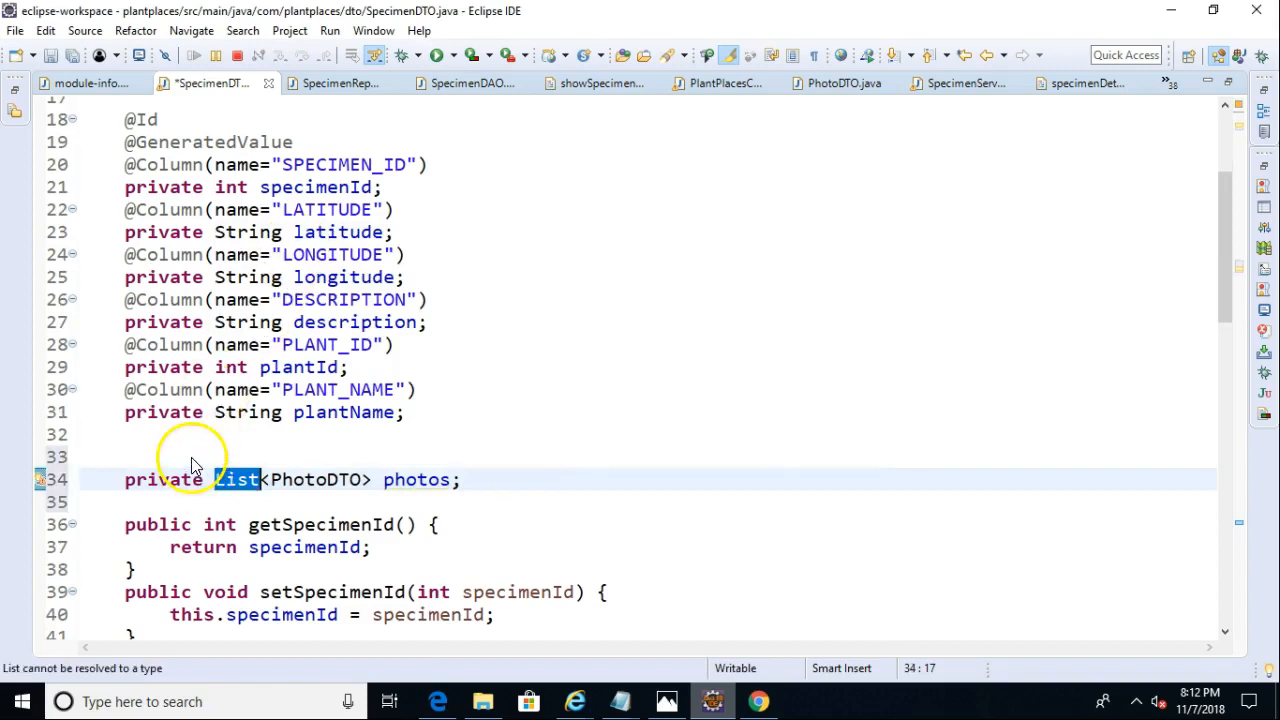
text(@)
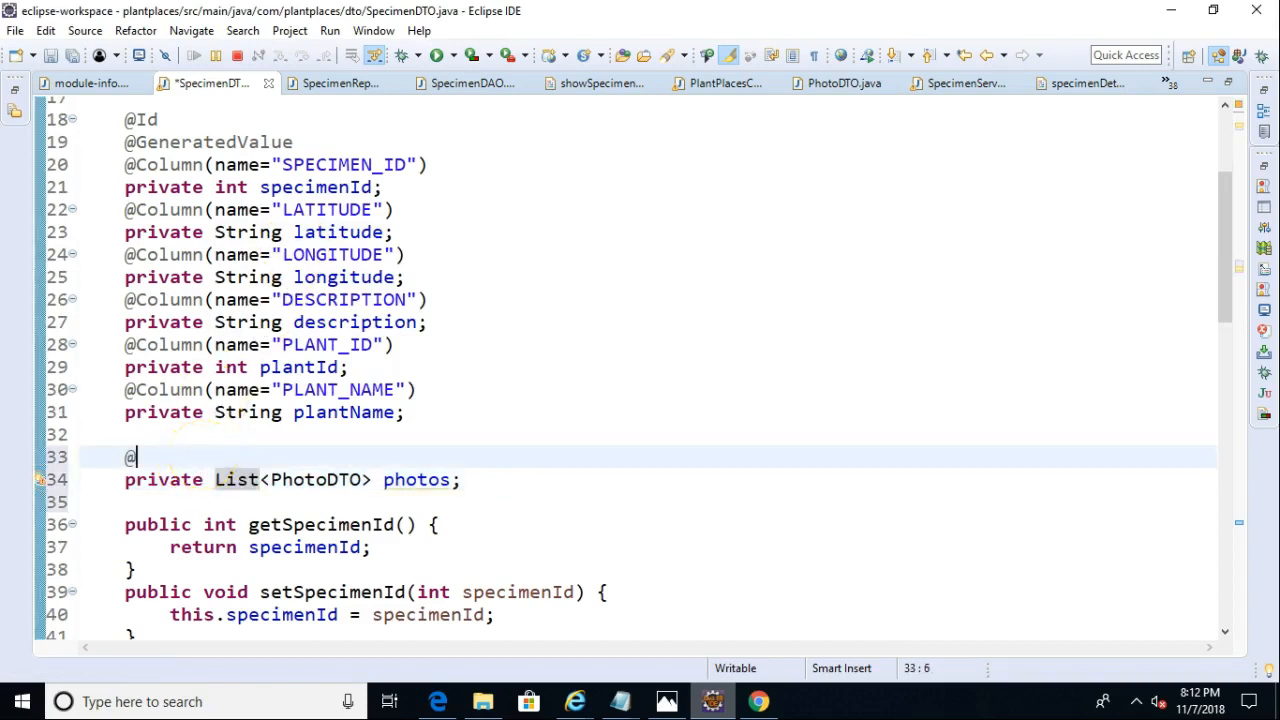
text(OneToMany)
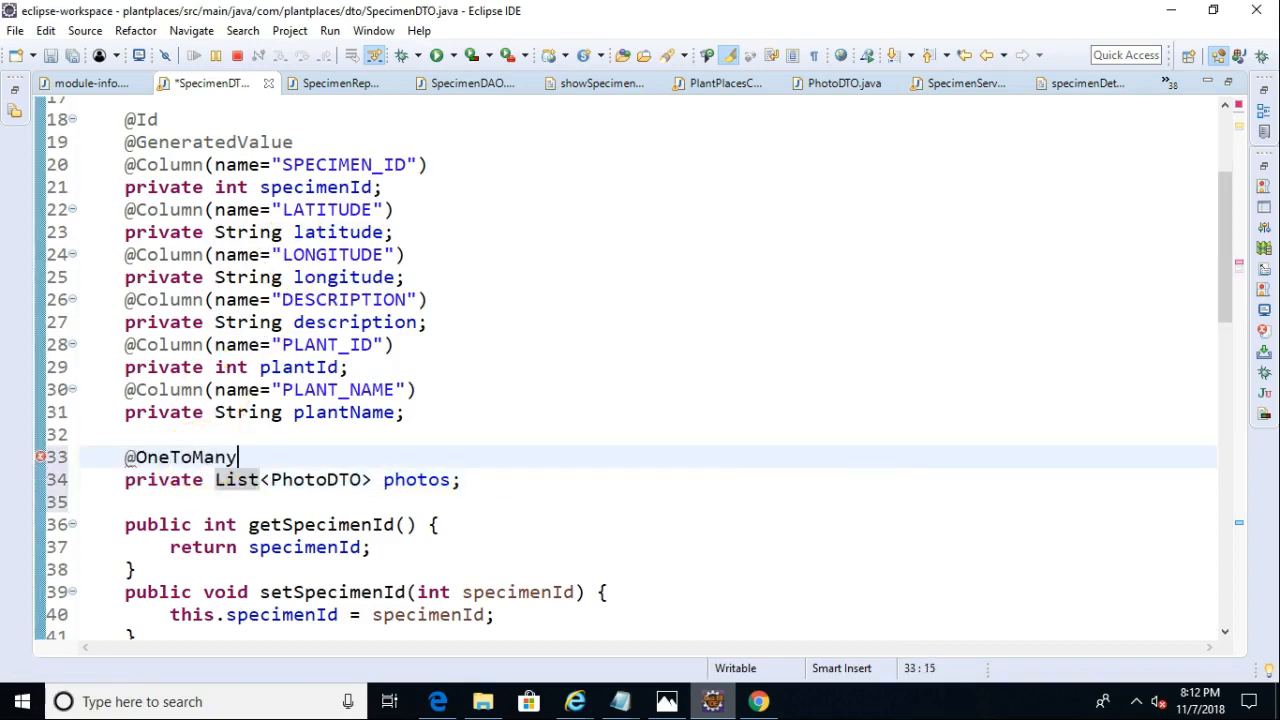
text(()
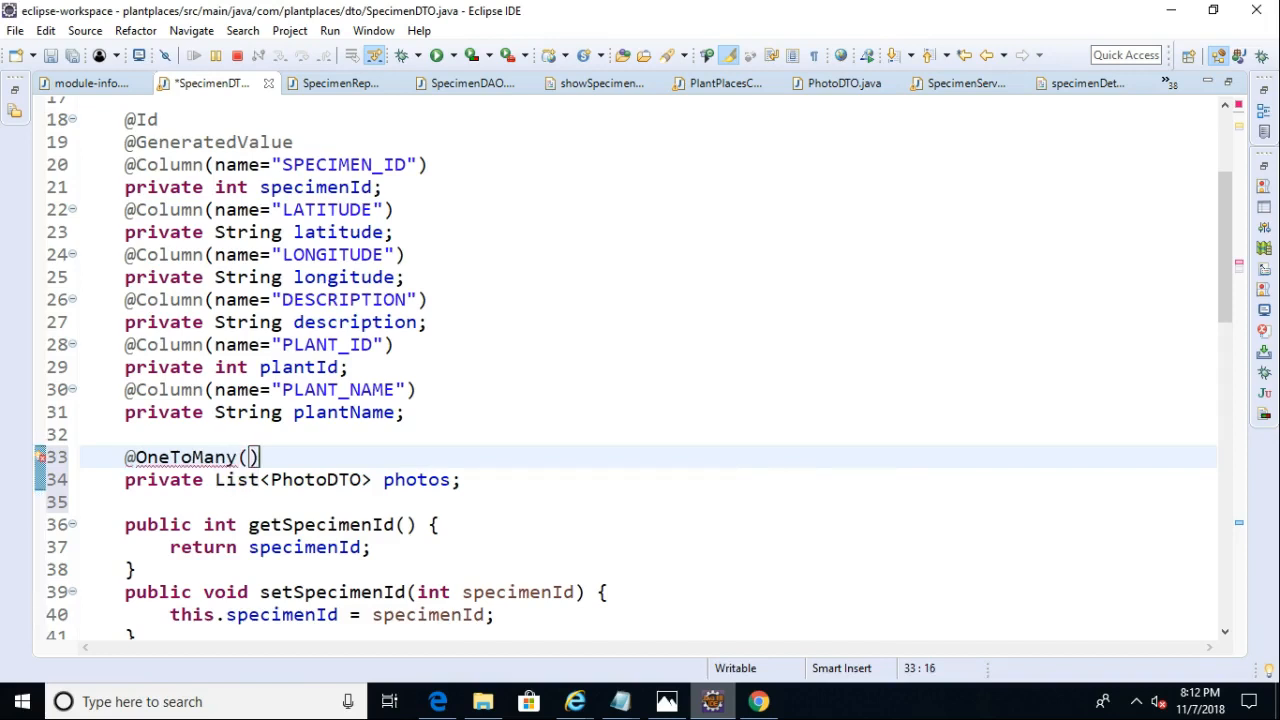
text(mappedBy)
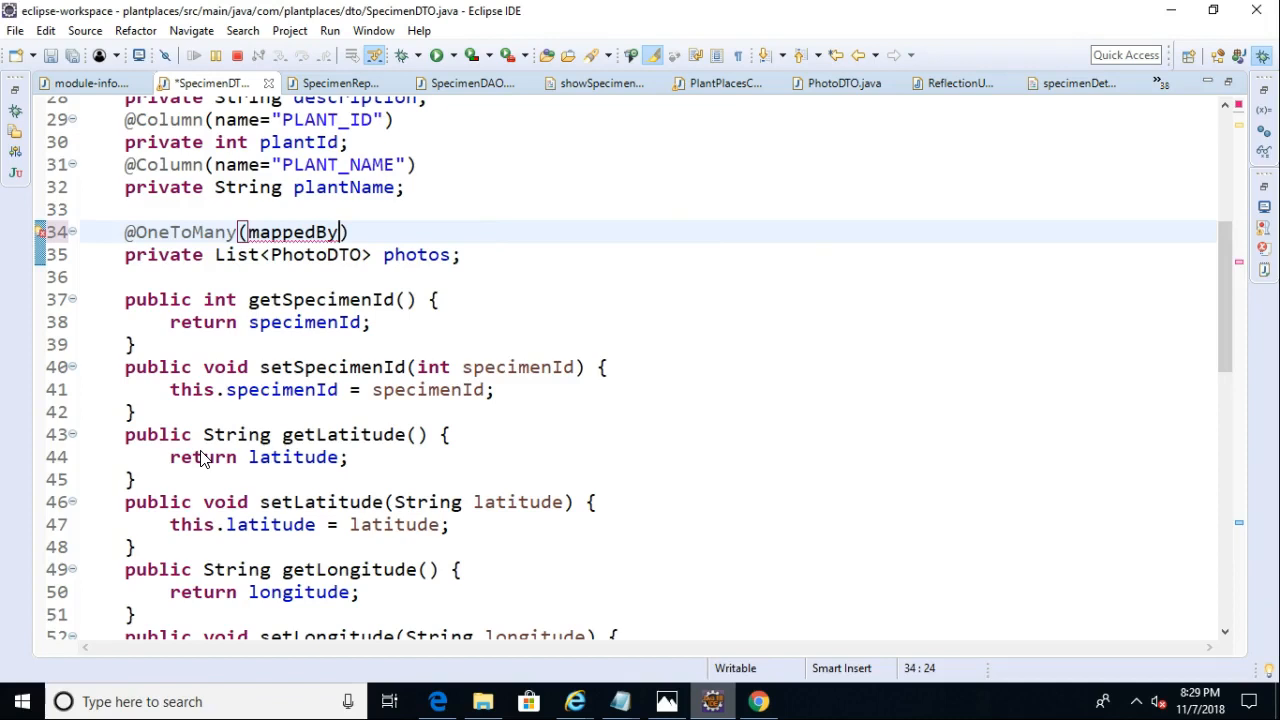
Add mappedBy="" and check PhotoDTO for the name of its specimen field.
text(=)
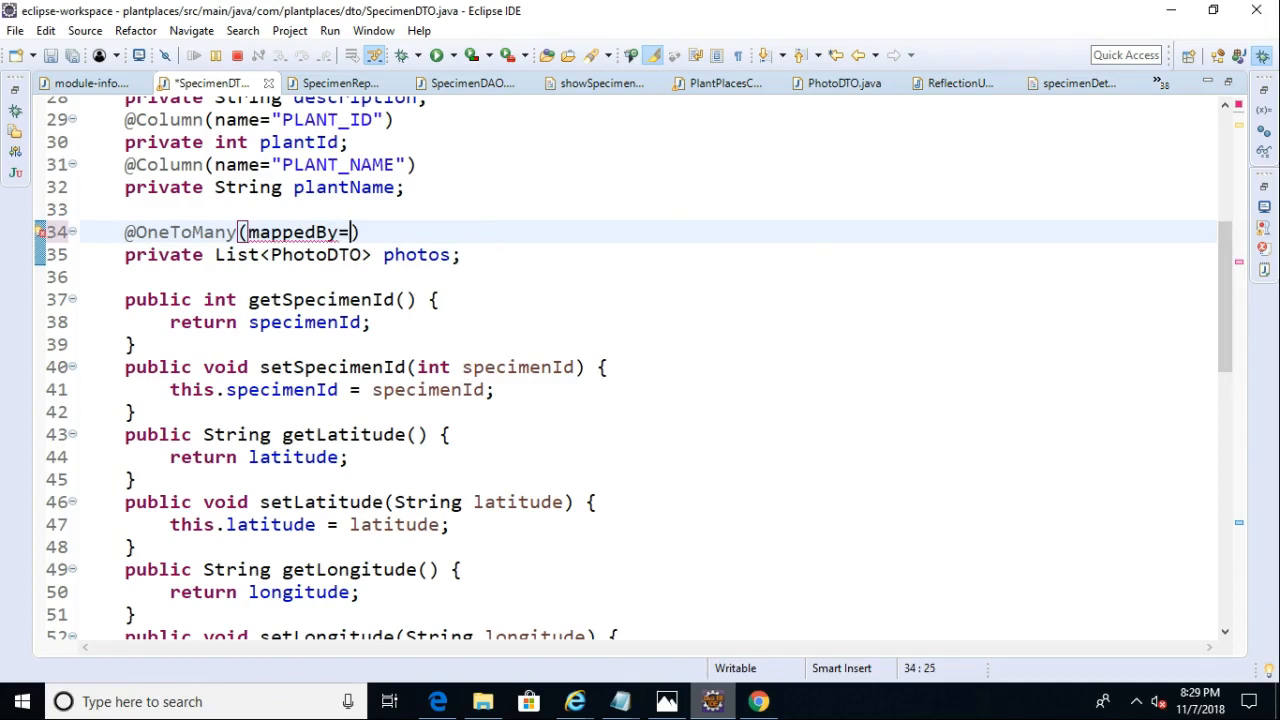
text("")
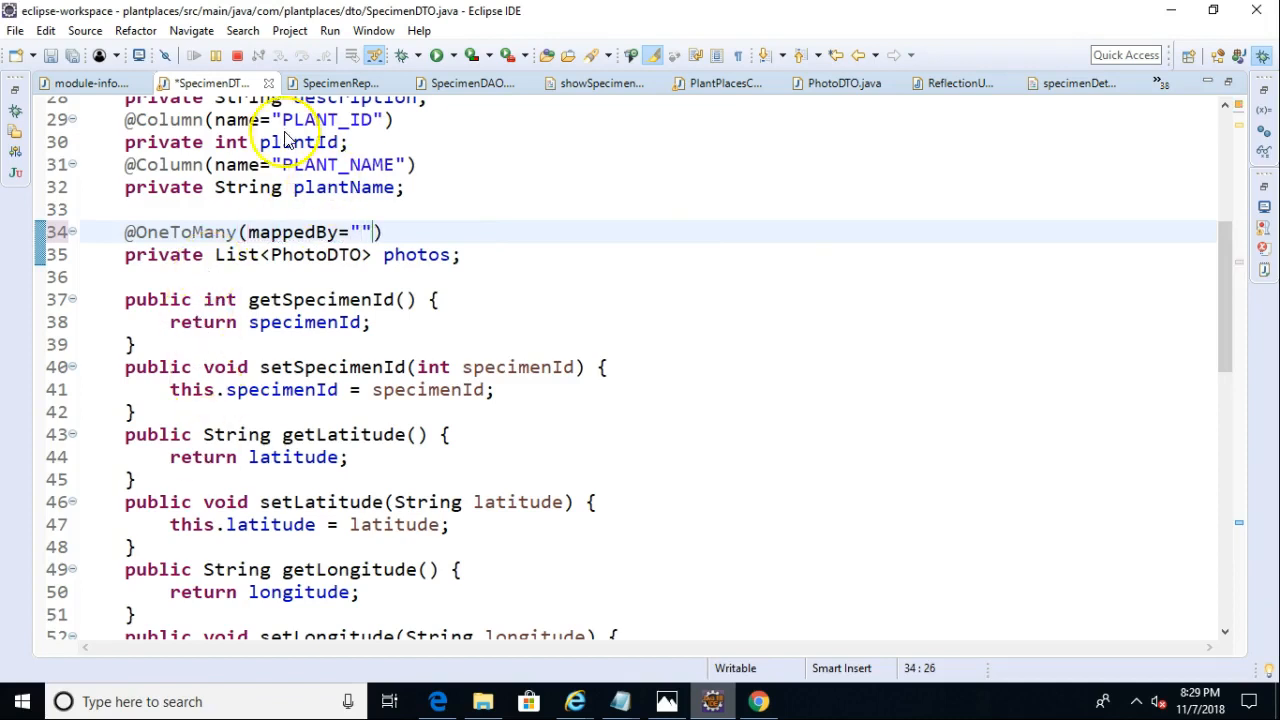
mouse_move(836, 96)
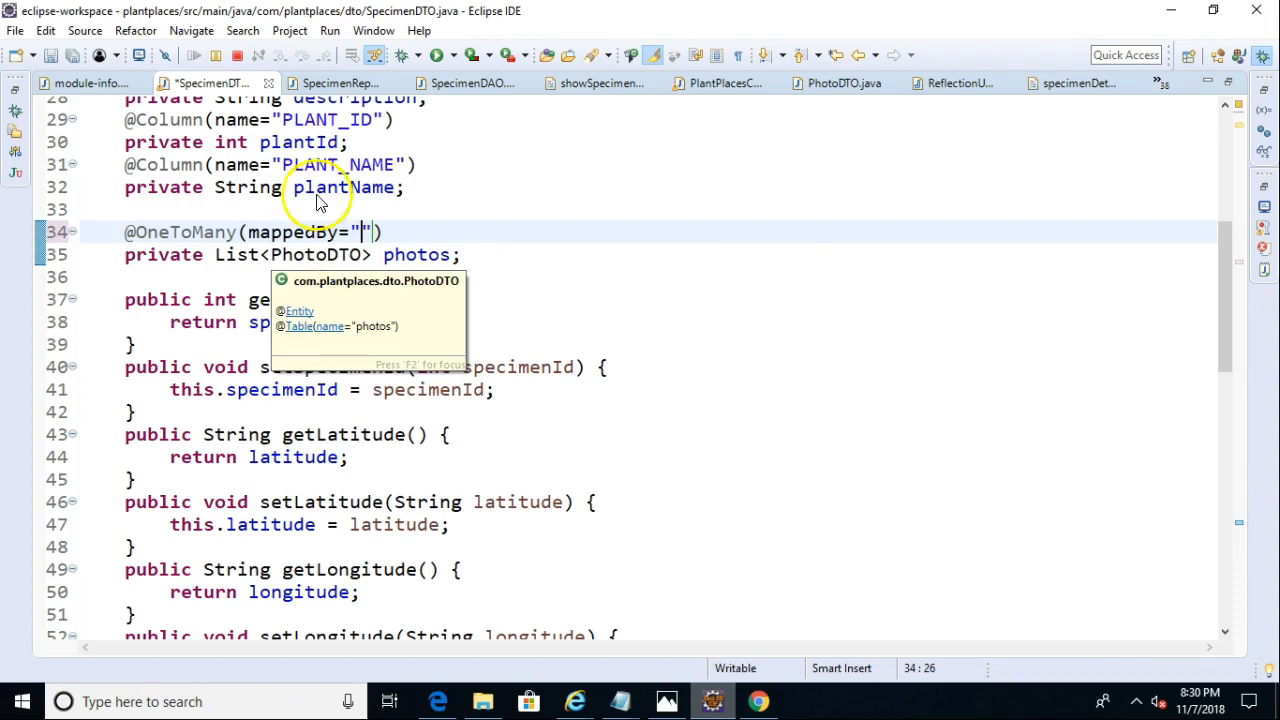
click(838, 84)
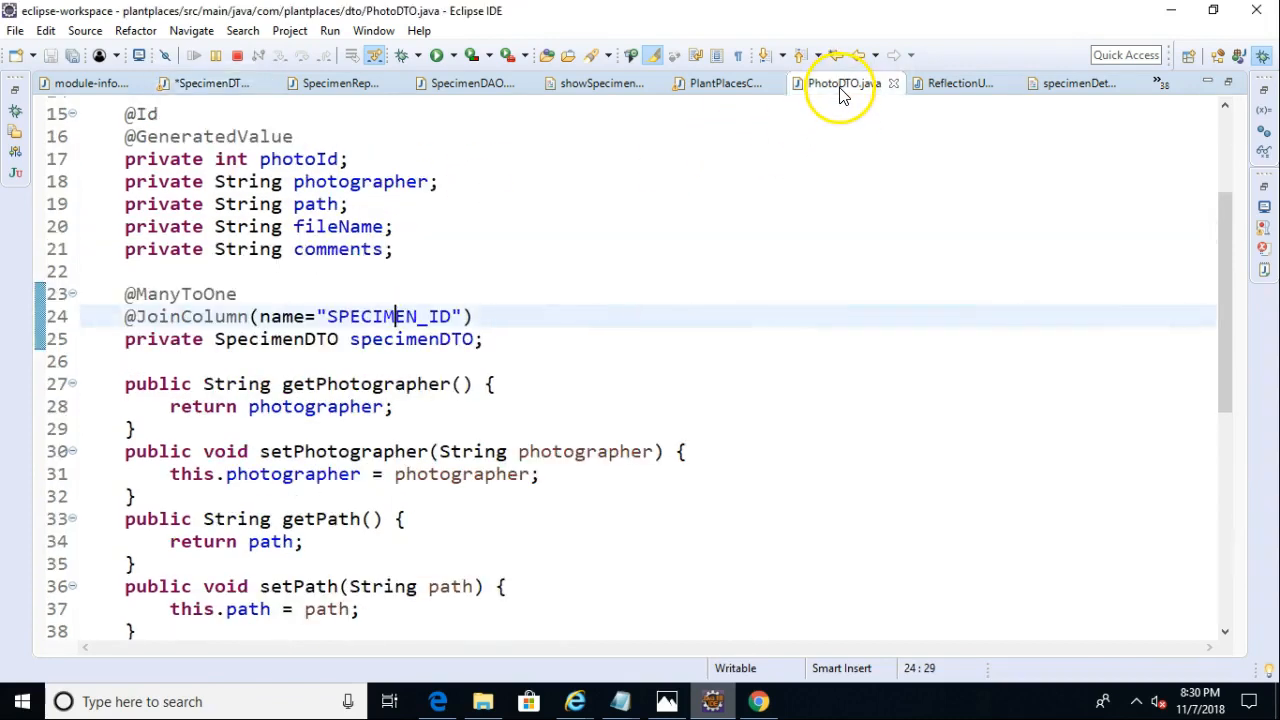
mouse_move(824, 108)
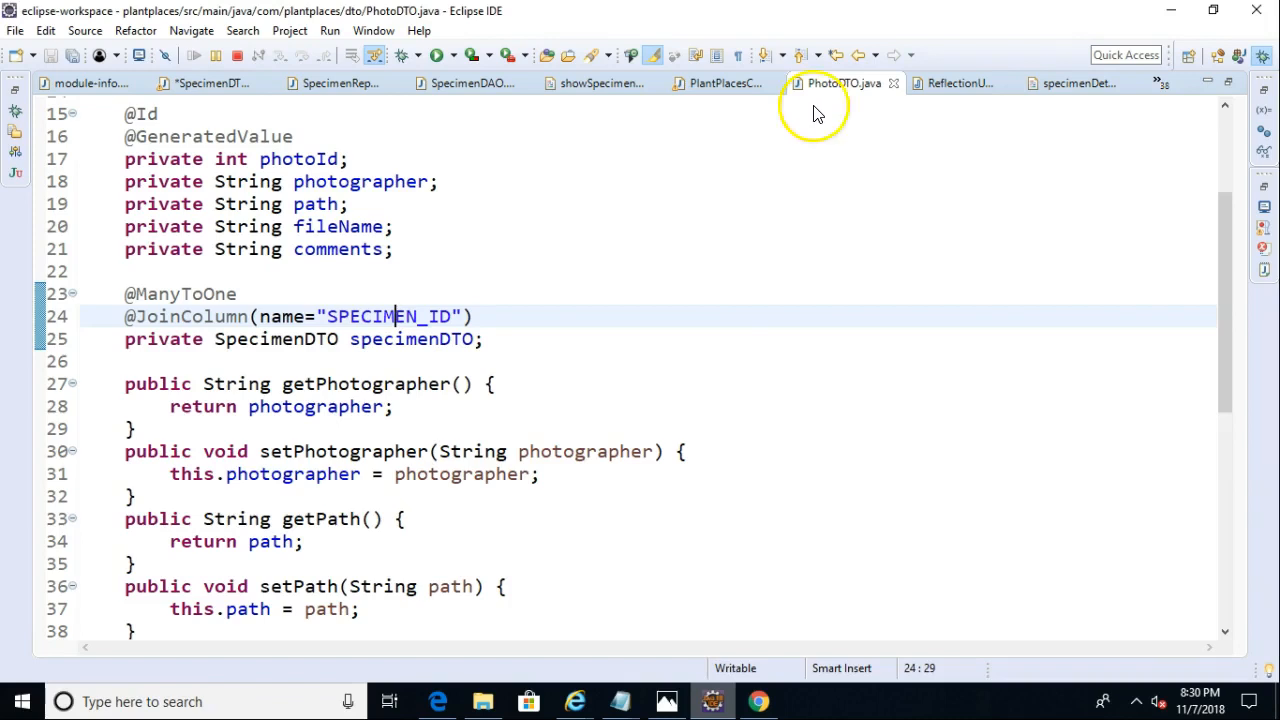
mouse_move(712, 184)
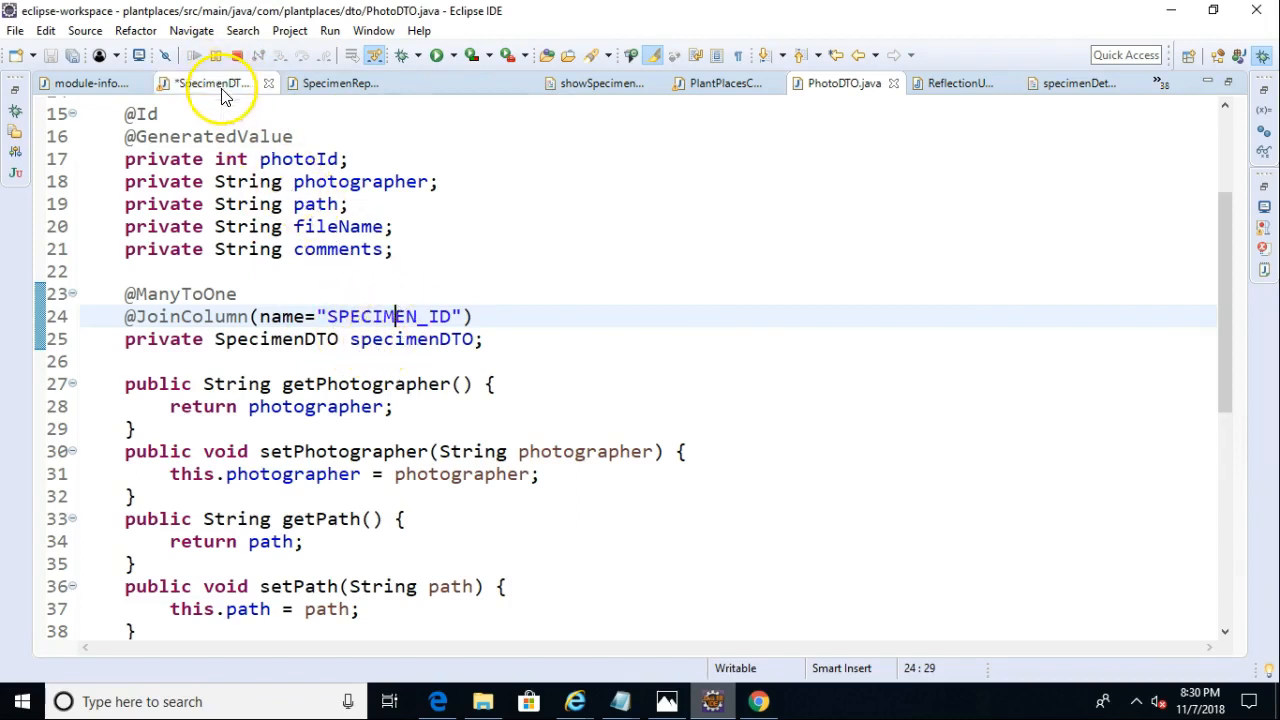
click(208, 84)
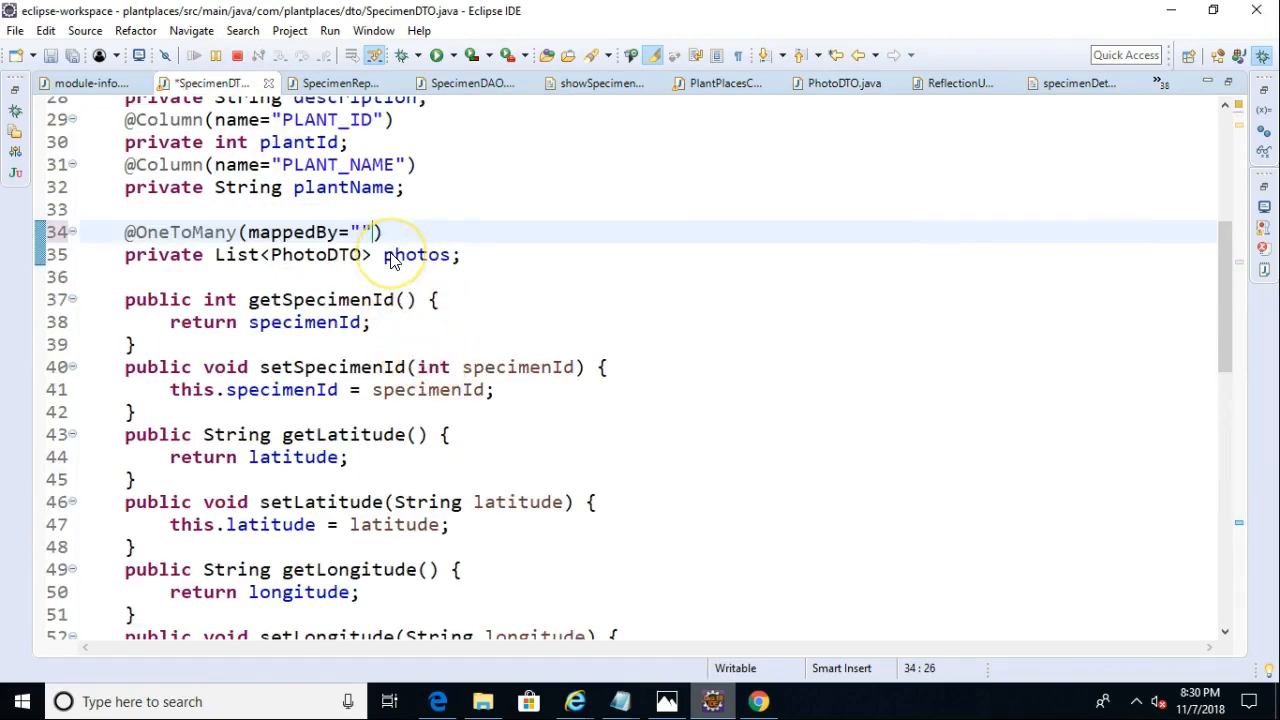
text(speciemn)
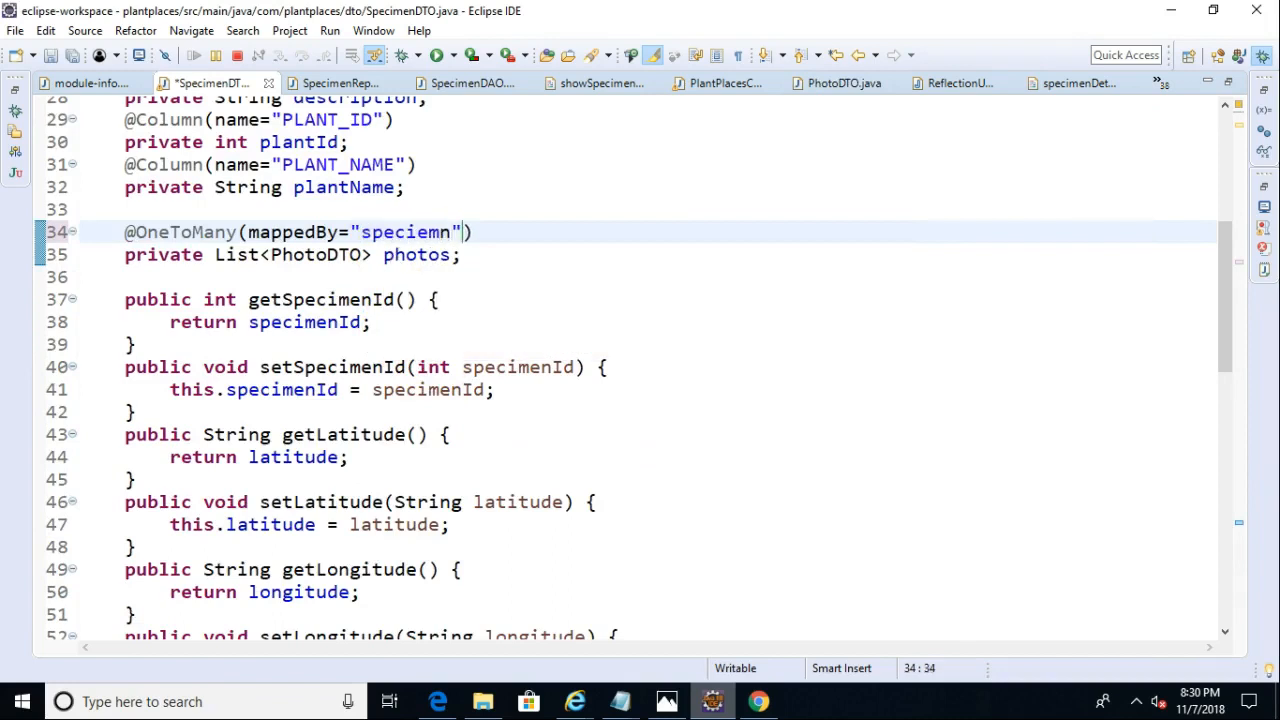
text(specimenDTO)
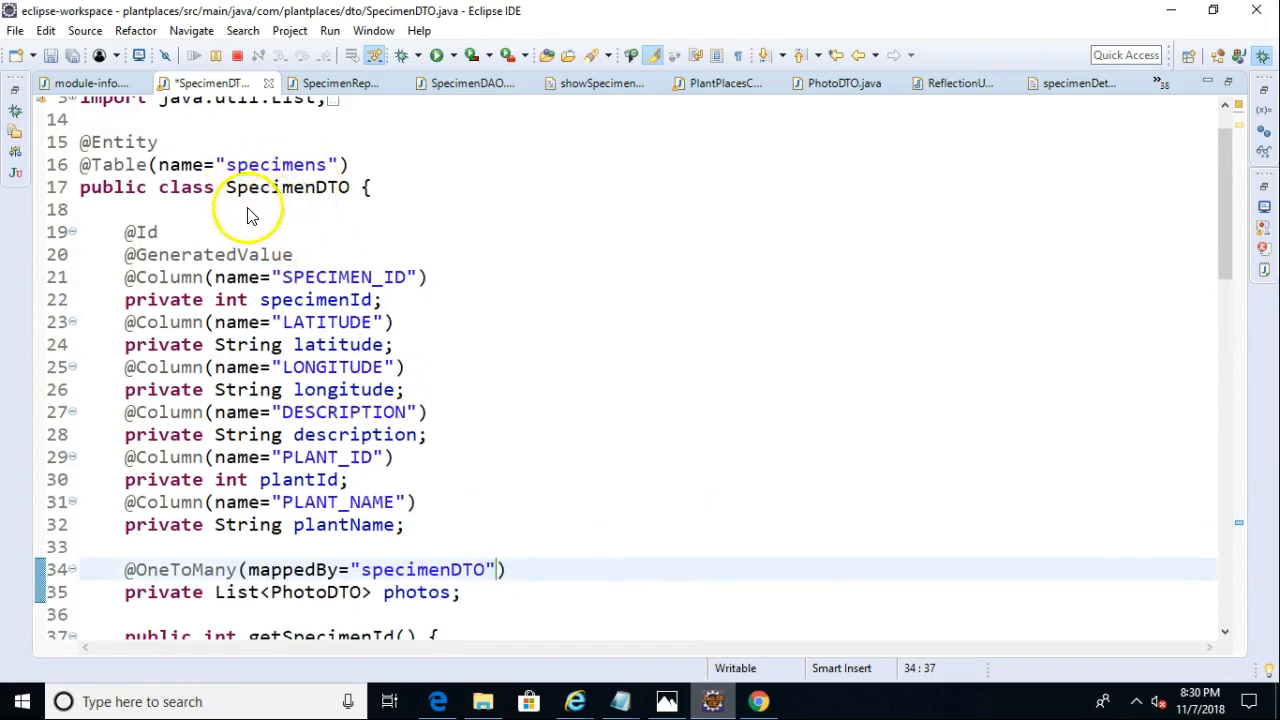
mouse_move(288, 192)
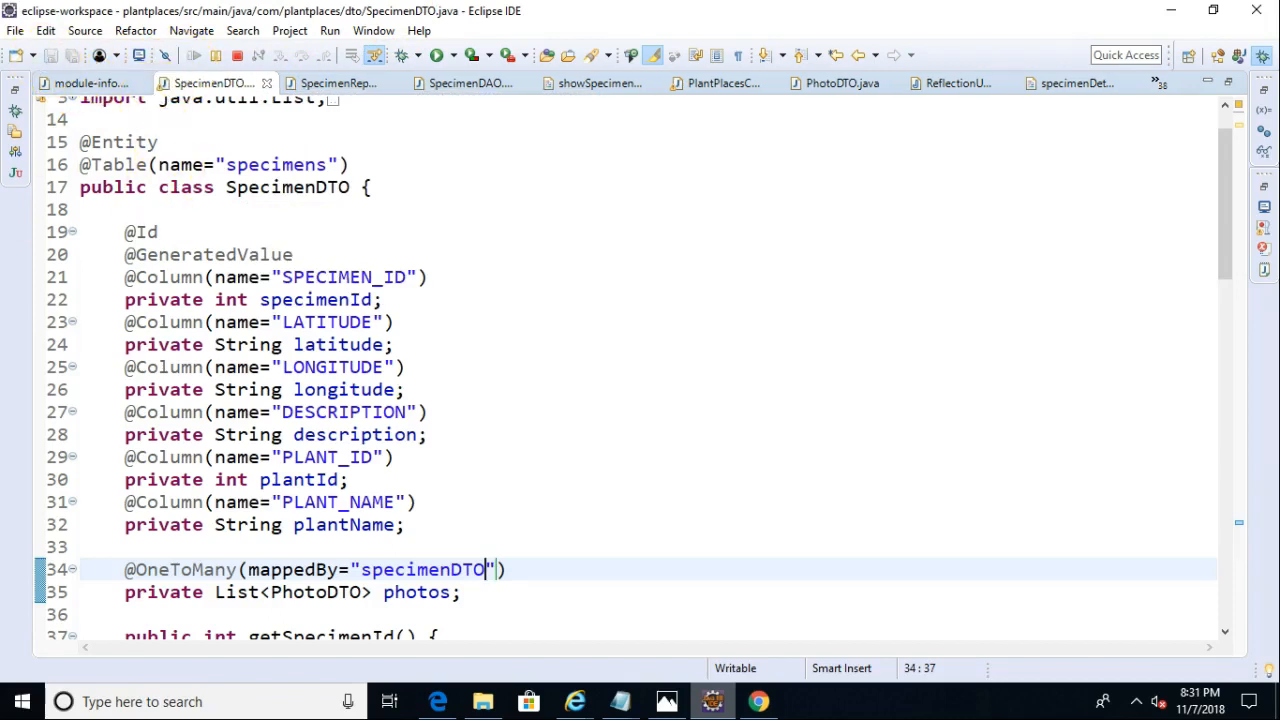
Switch to Chrome and run a fresh Plant Diary search for Eastern Redbud.
click(758, 700)
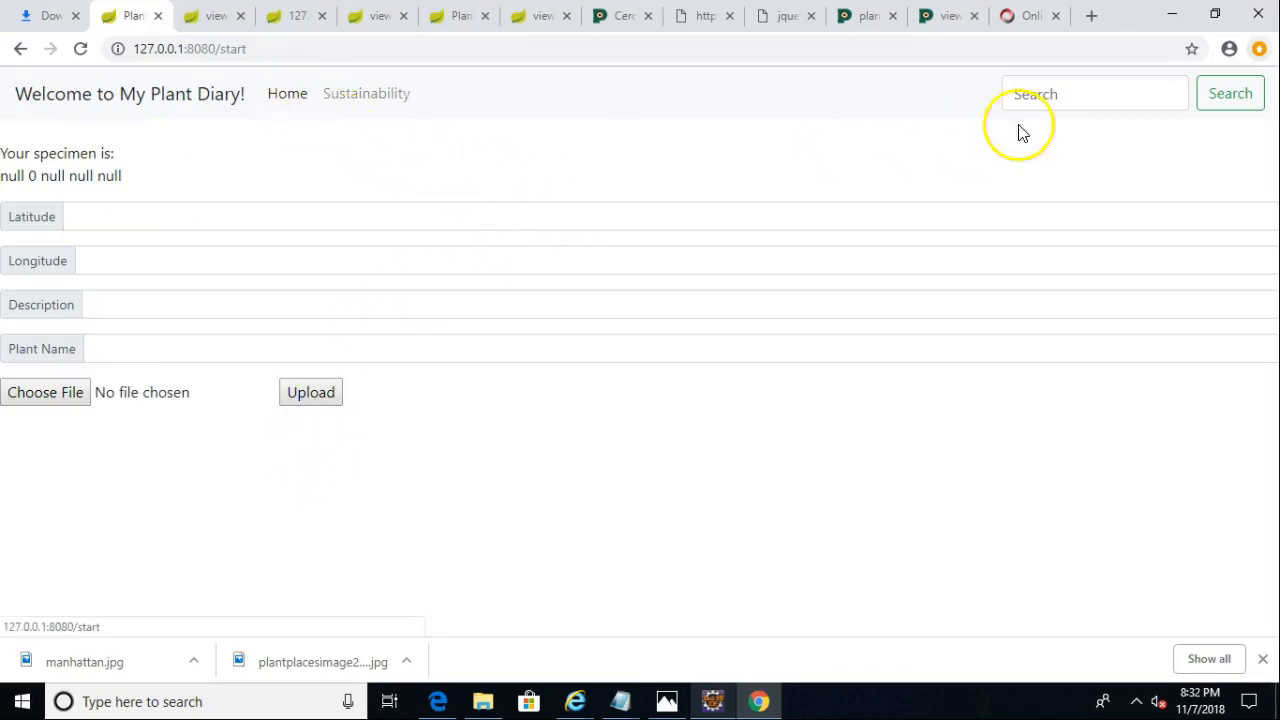
text(Eastern Redbud)
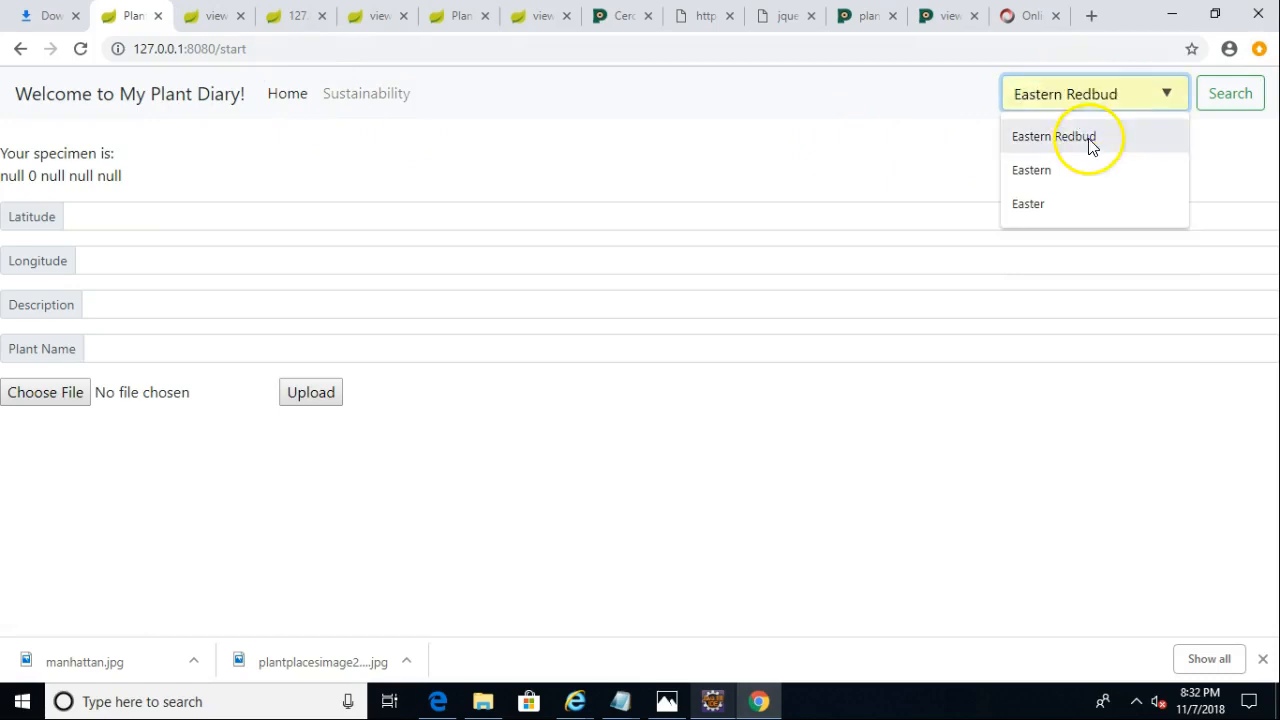
click(1230, 94)
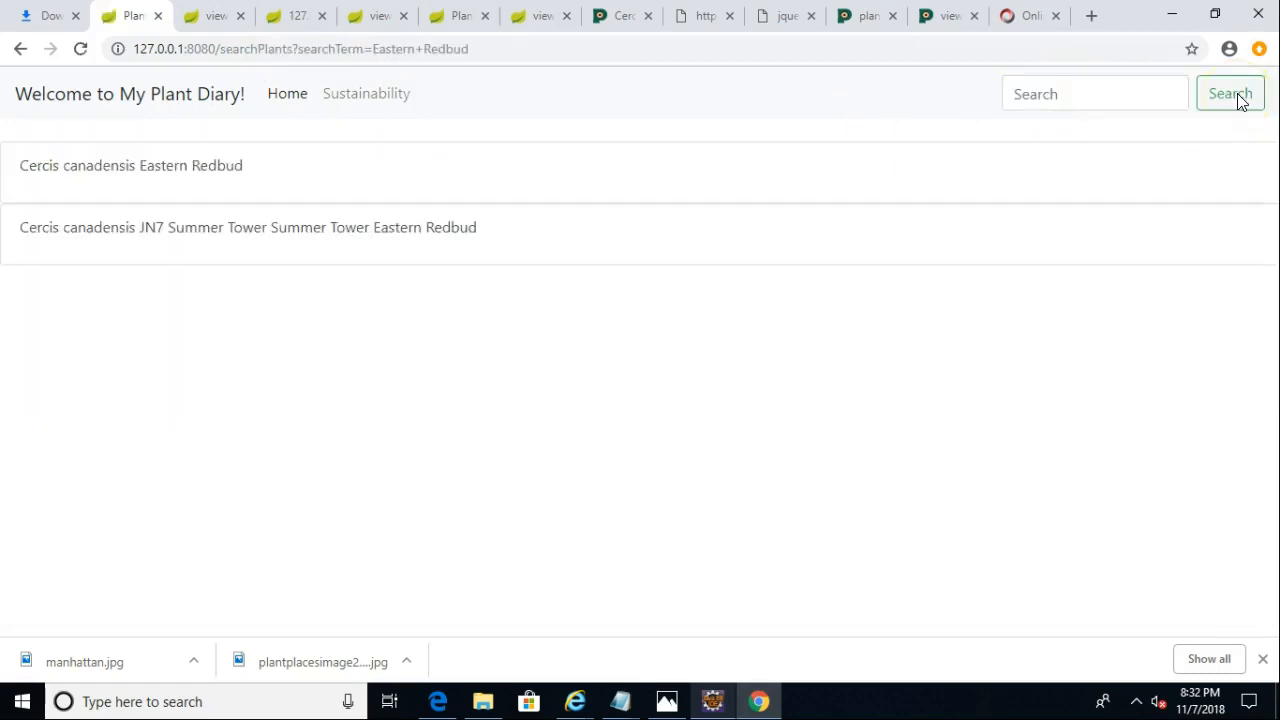
mouse_move(148, 176)
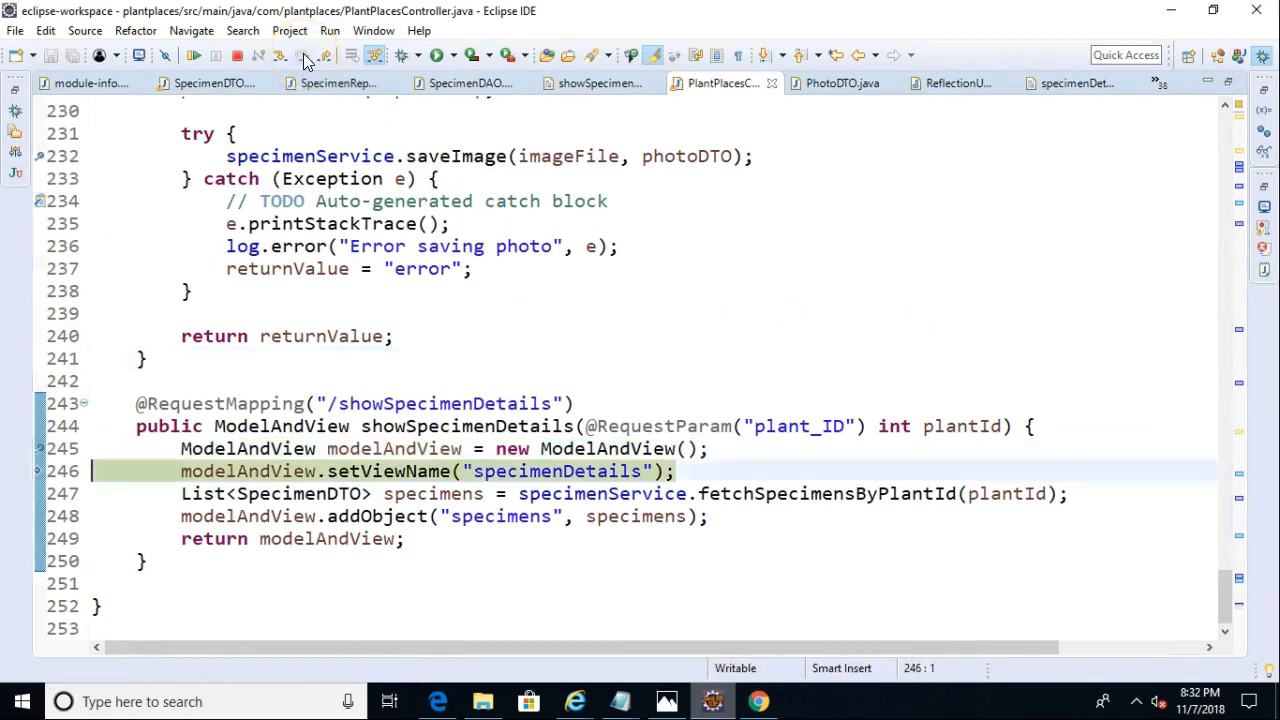
Step past fetchSpecimensByPlantId, expand a SpecimenDTO to see its photos PersistentBag, then resume.
key(Down)
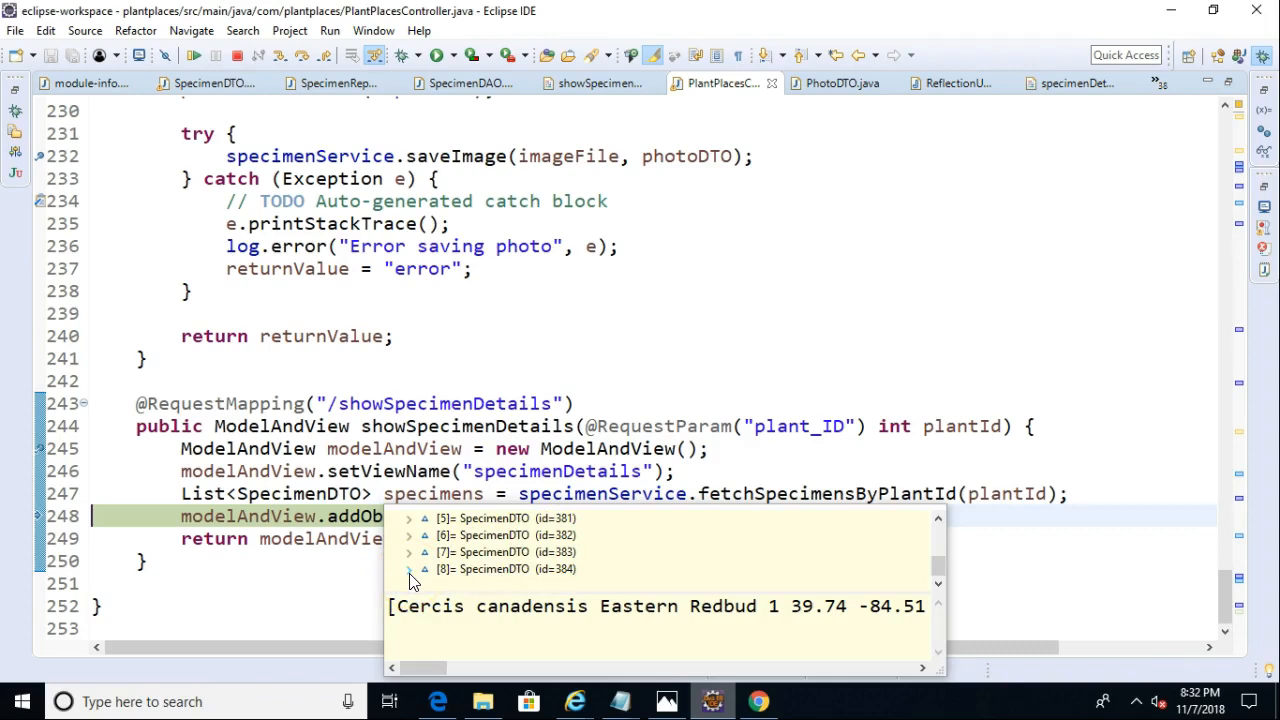
click(408, 568)
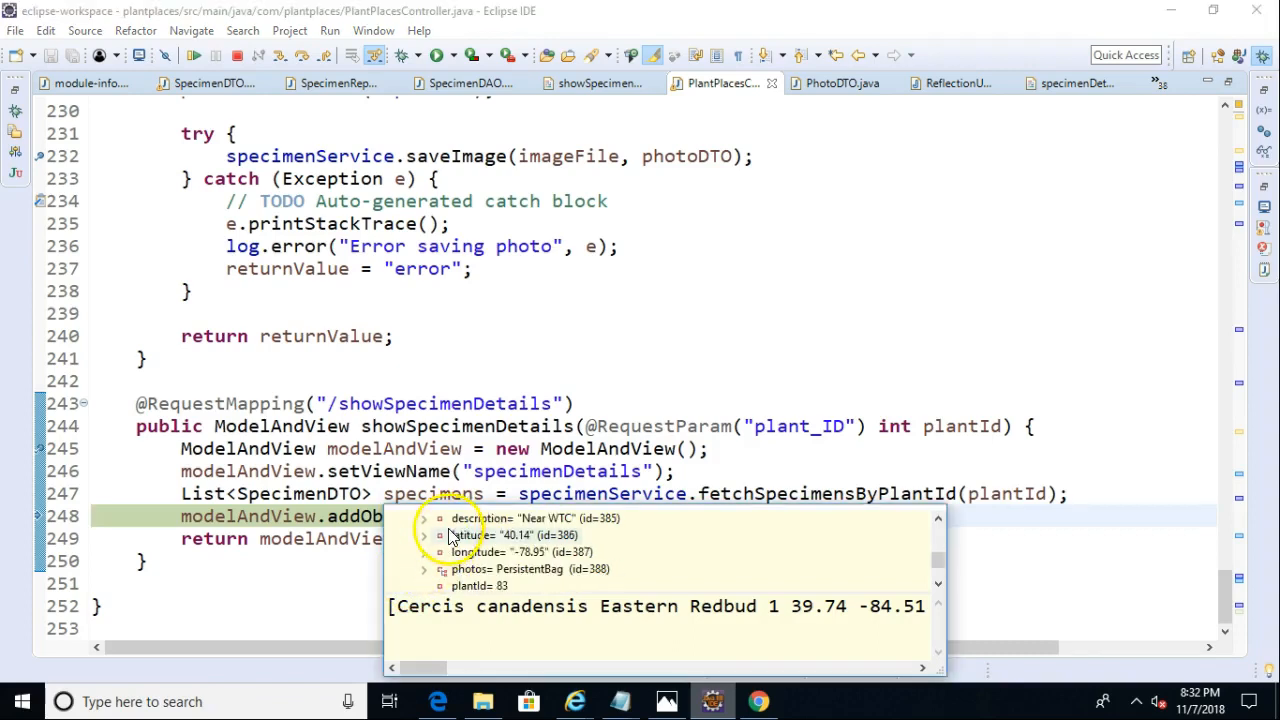
mouse_move(488, 536)
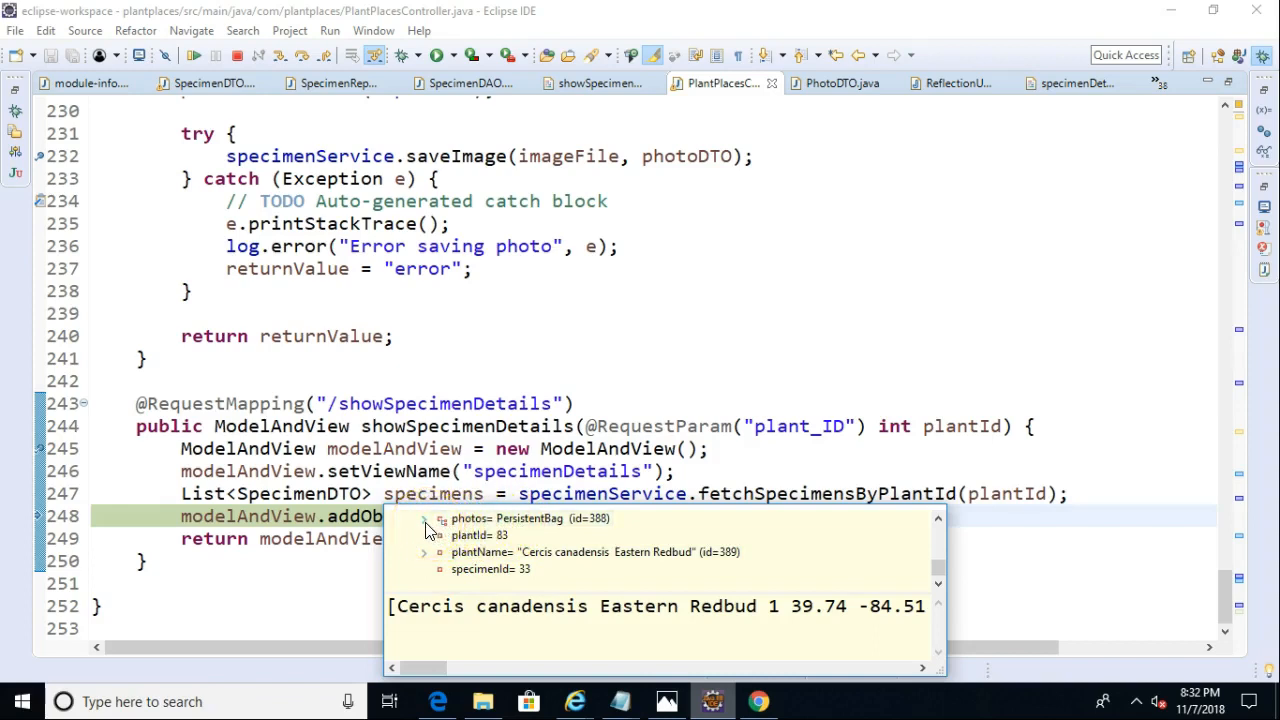
click(424, 518)
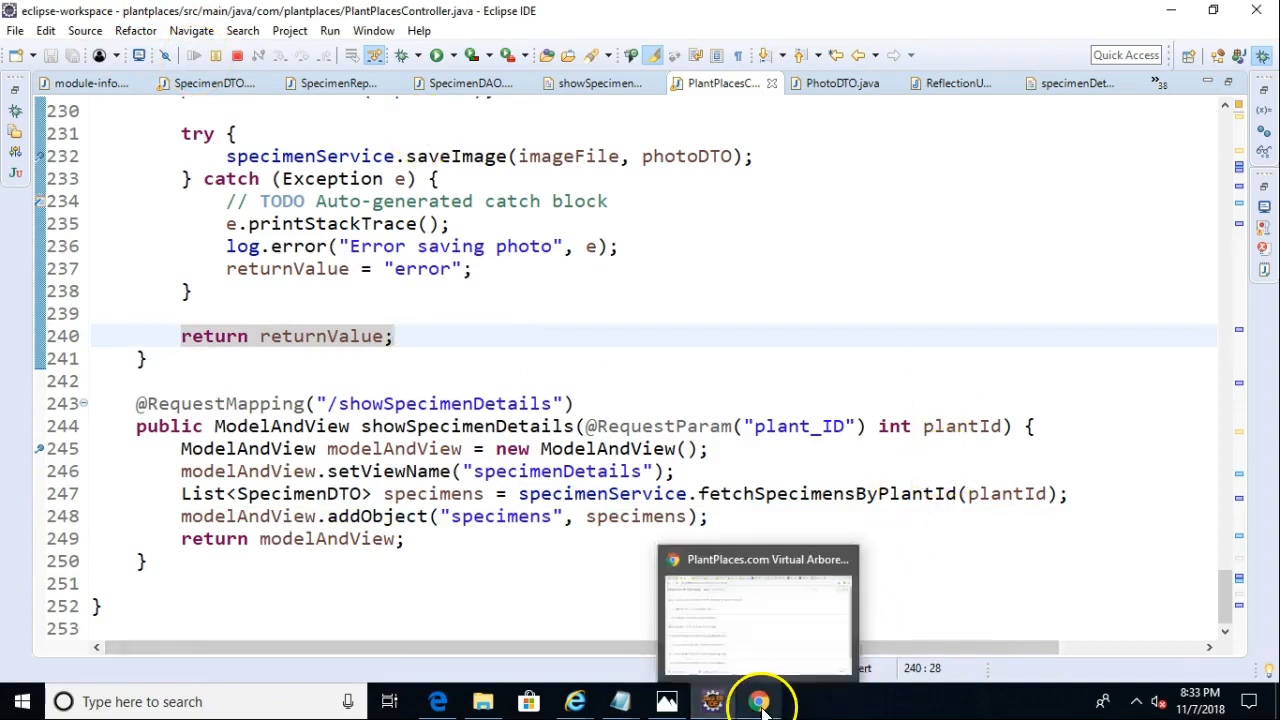
Switch back to Chrome to see the completed specimen details page.
click(760, 700)
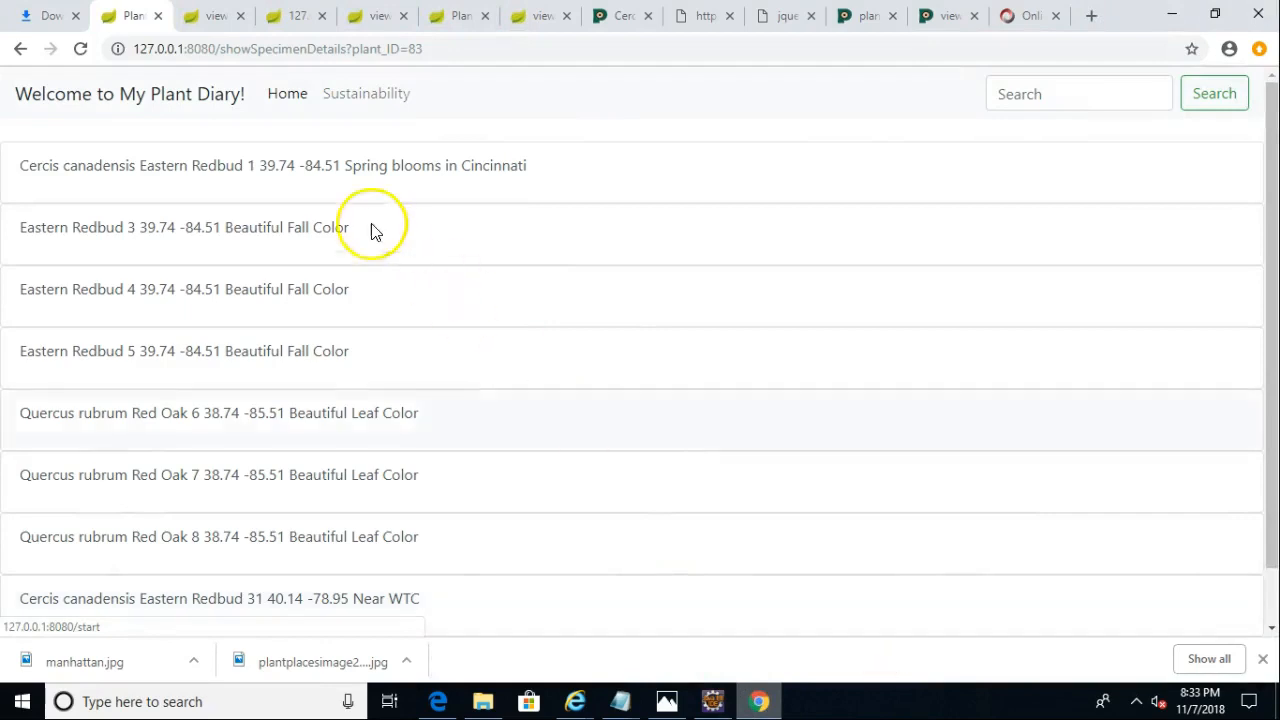
mouse_move(328, 218)
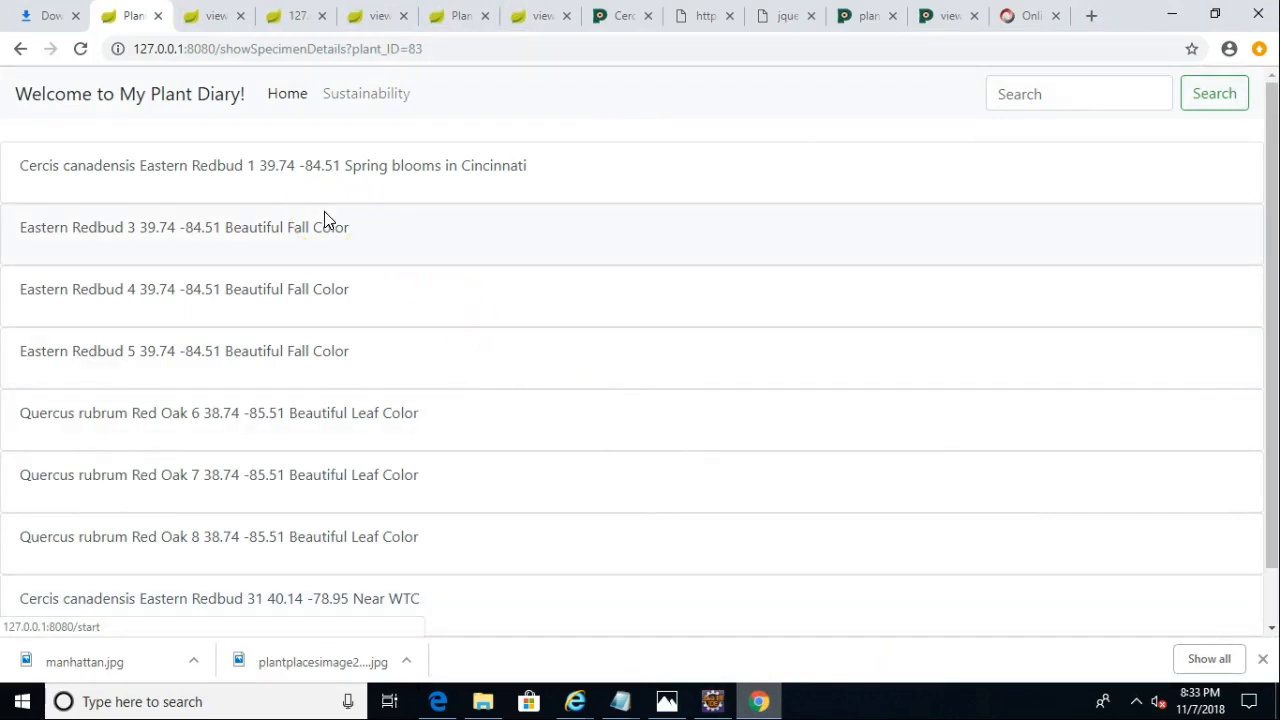